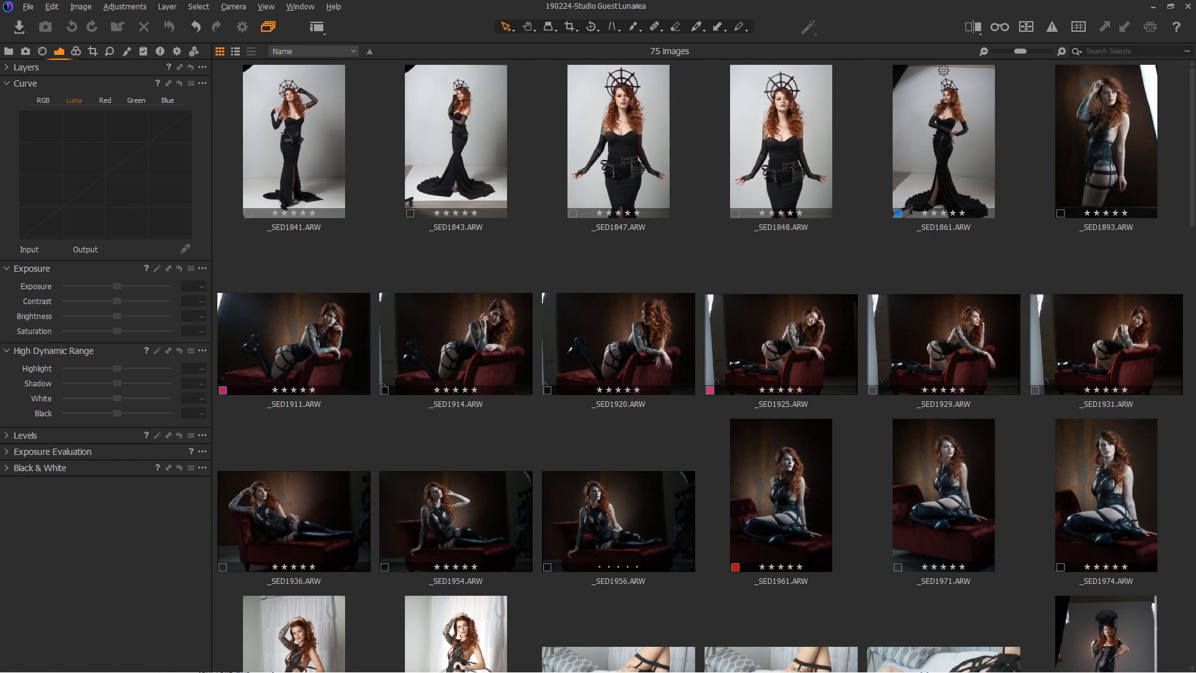
pyautogui.moveTo(757, 506)
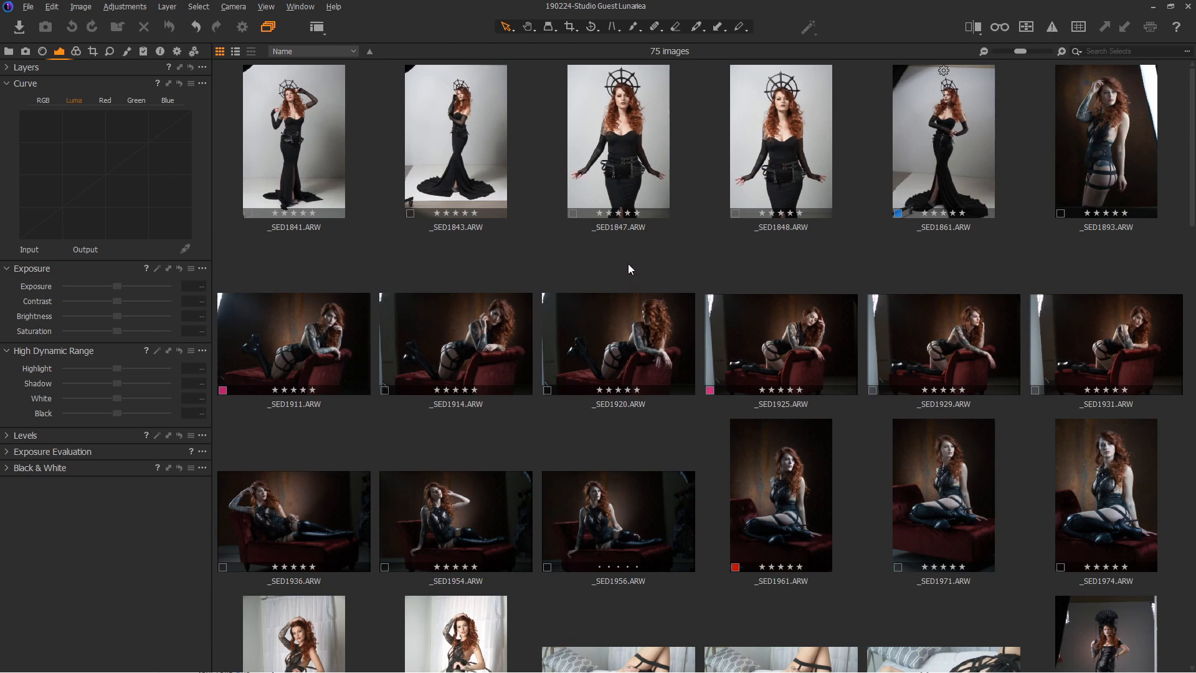
pyautogui.moveTo(765, 475)
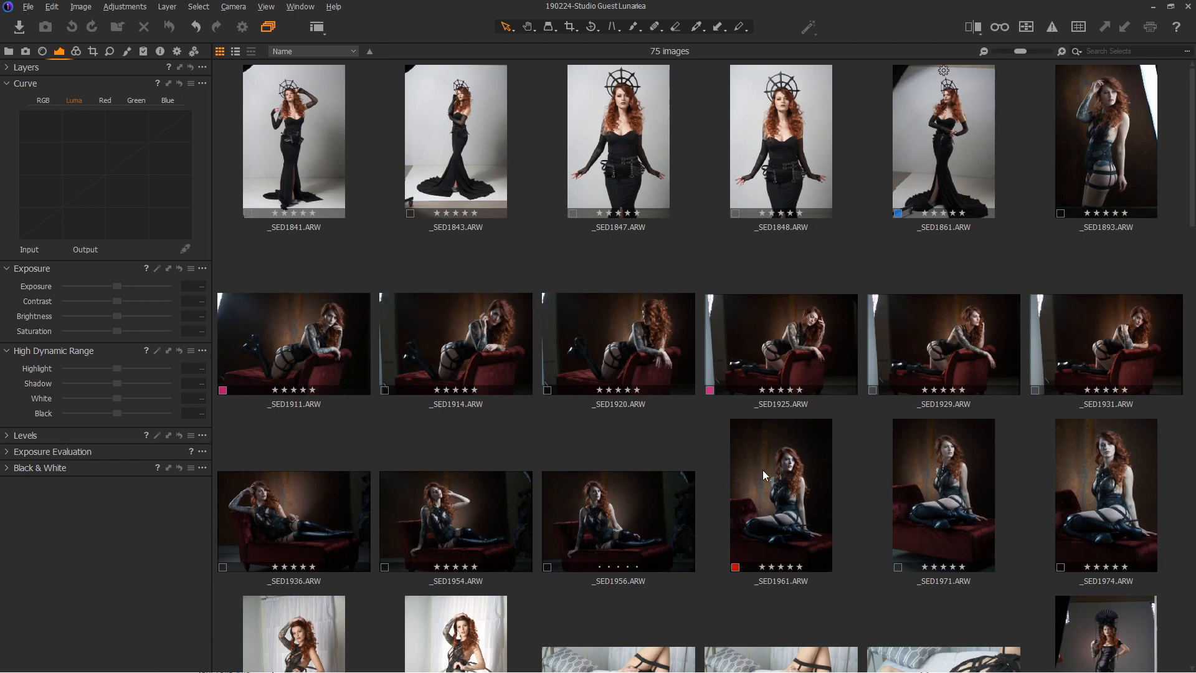
pyautogui.moveTo(768, 269)
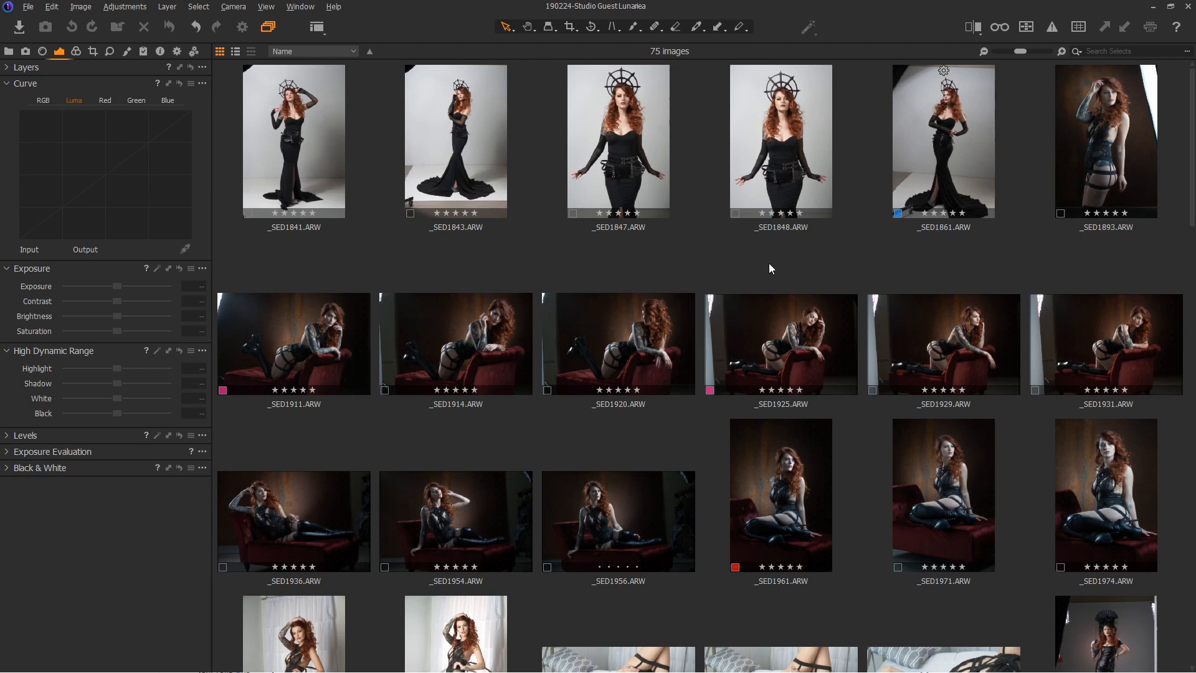
pyautogui.moveTo(708, 285)
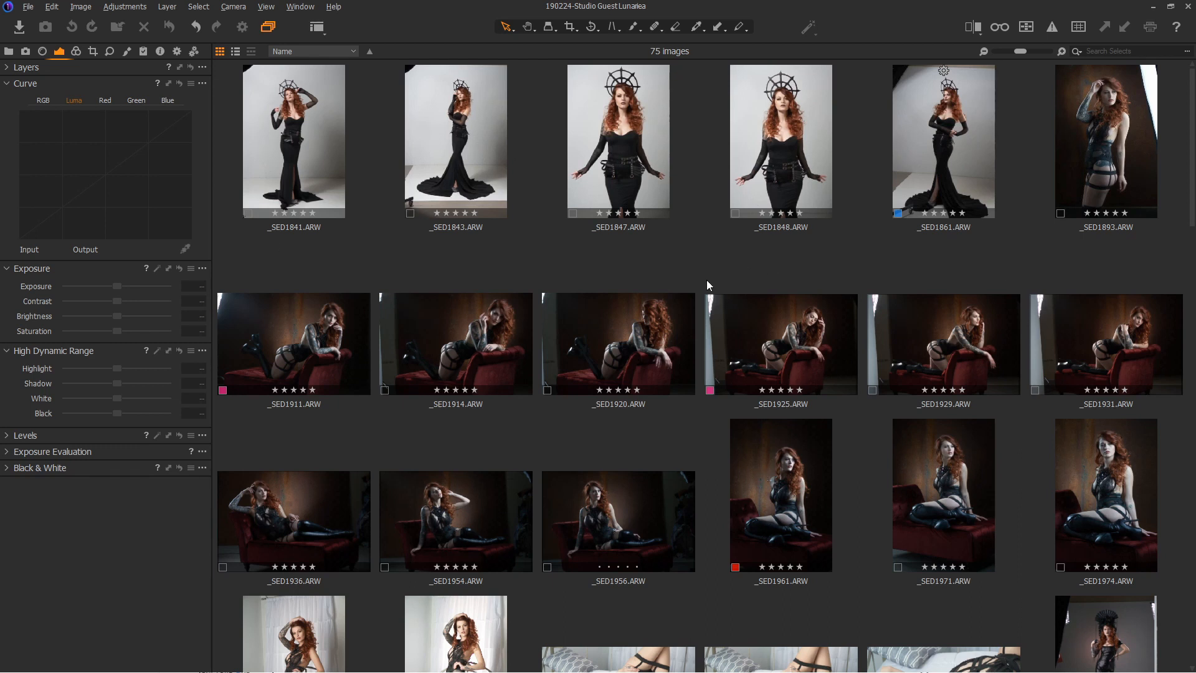
# Scroll the browser and open the first gown shot, _SED1841.ARW
pyautogui.scroll(-3)
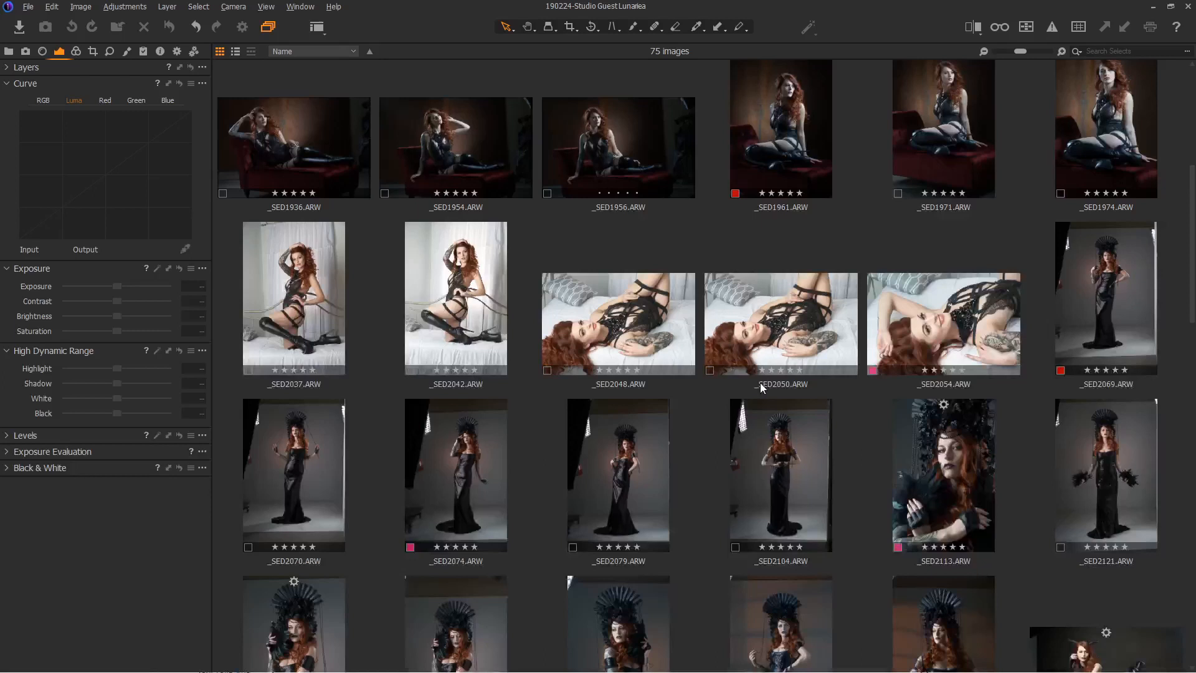
pyautogui.scroll(-3)
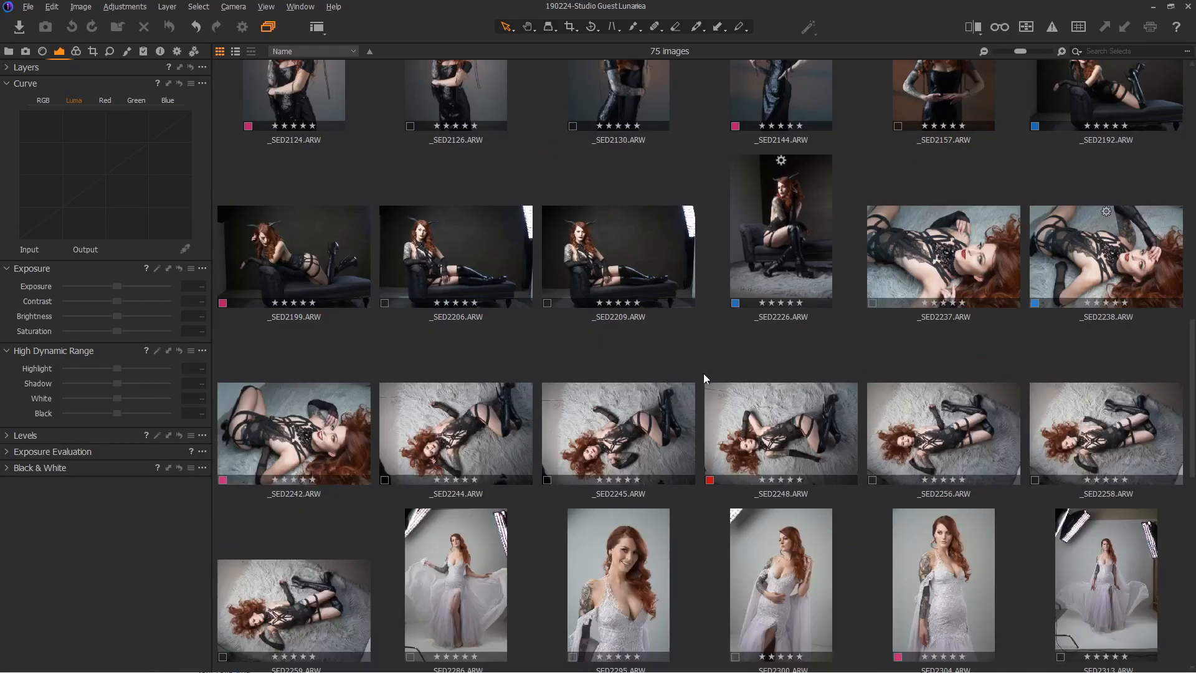
pyautogui.scroll(-3)
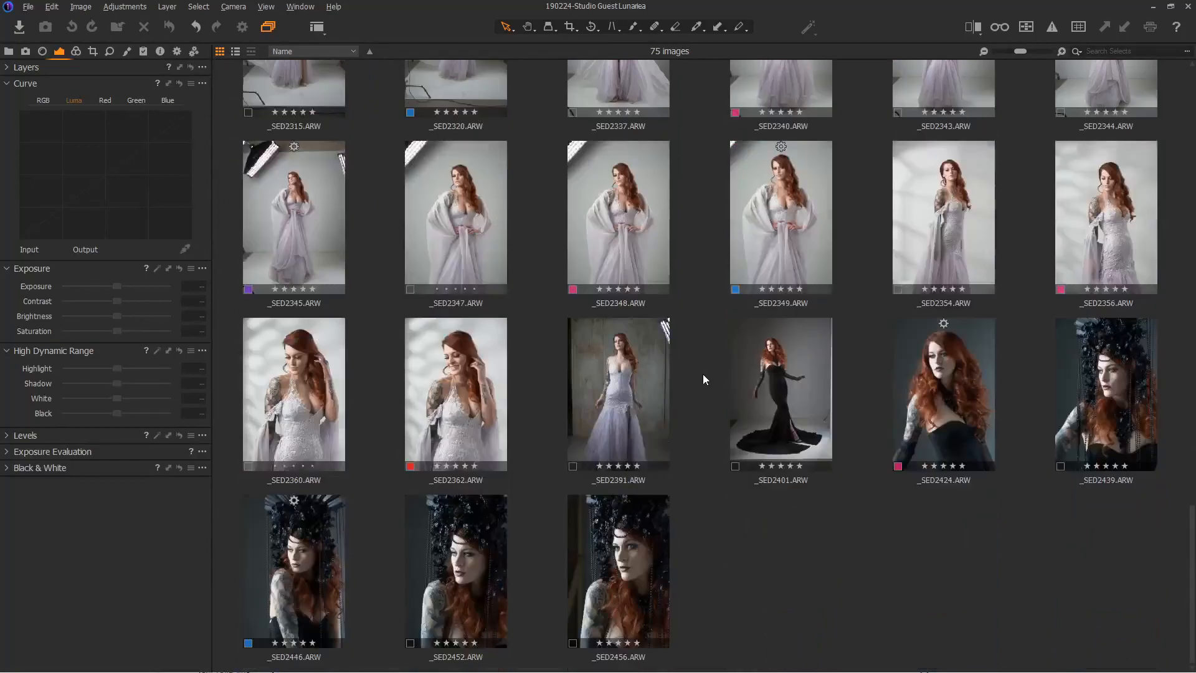
pyautogui.scroll(-3)
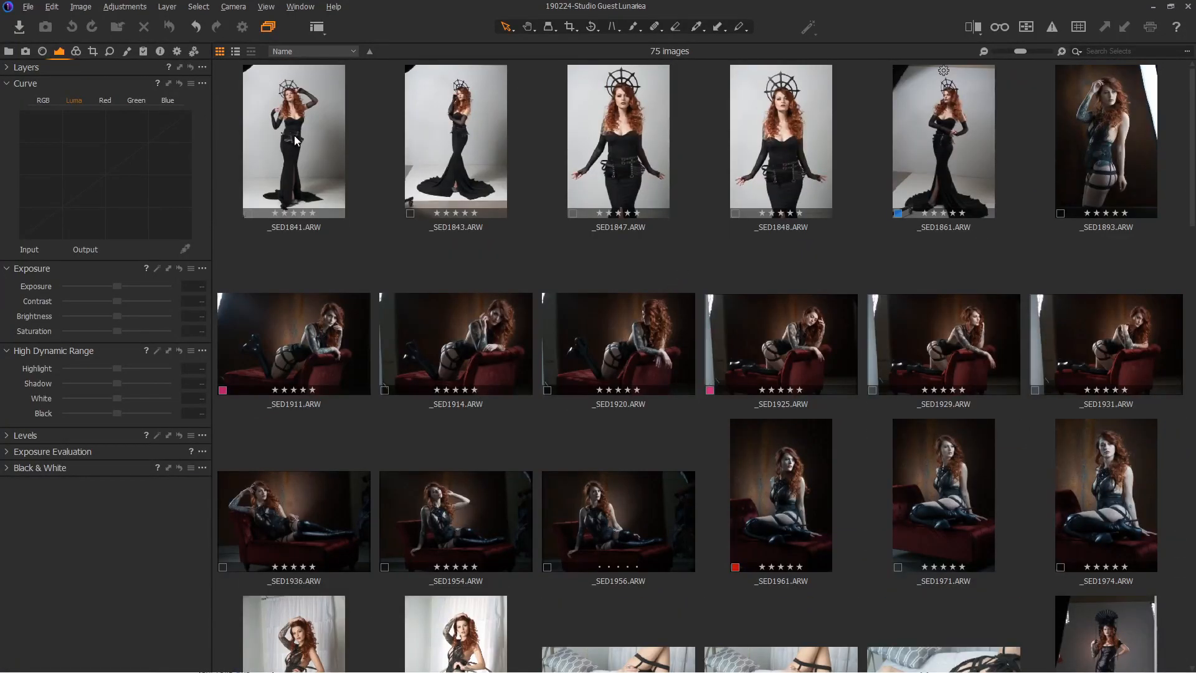
pyautogui.doubleClick(294, 141)
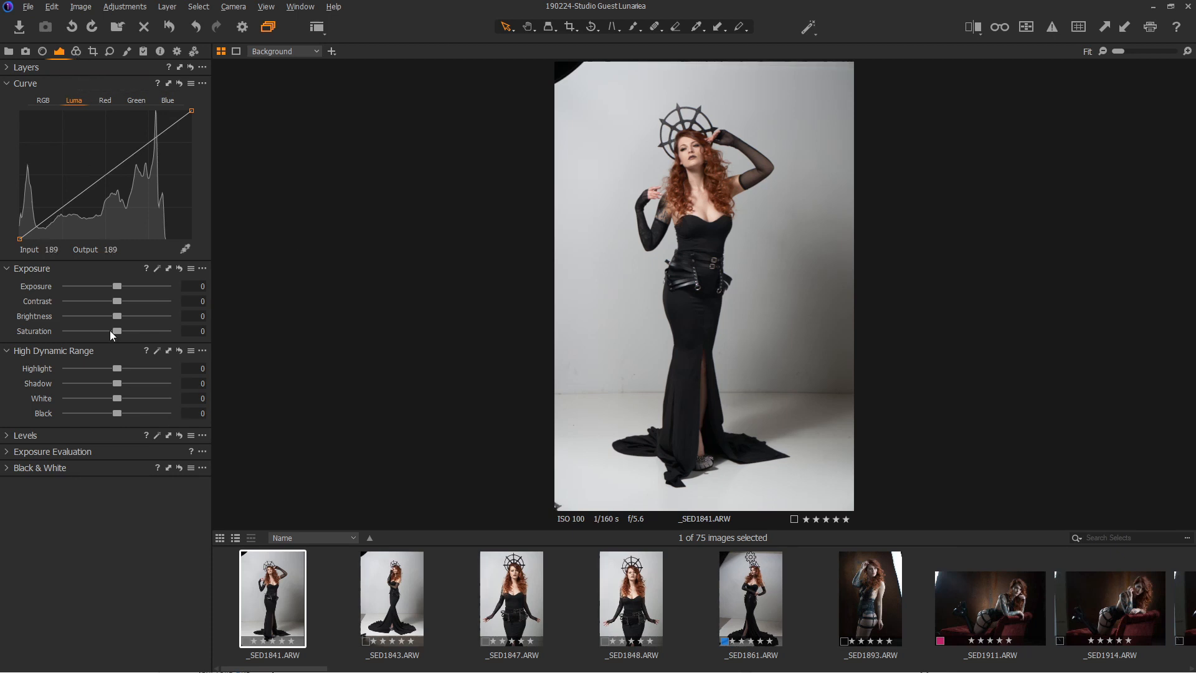
pyautogui.moveTo(115, 384)
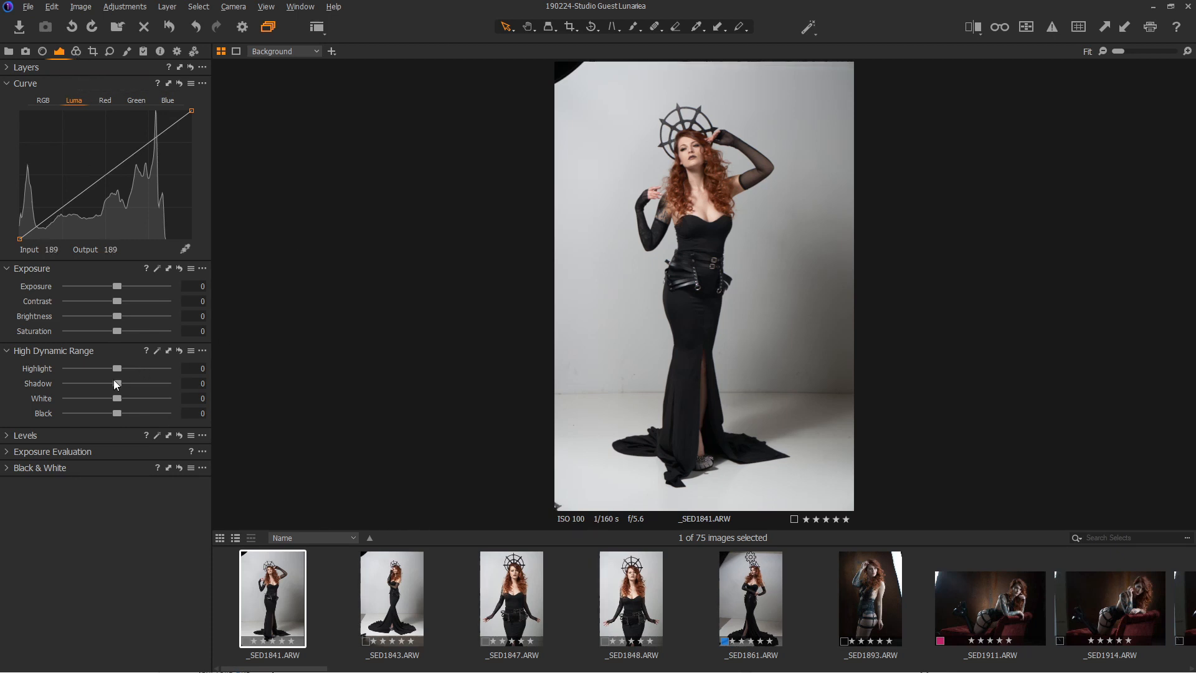
# Lift HDR shadows to 17, set contrast to 8 and saturation to -32
pyautogui.moveTo(115, 383); pyautogui.dragTo(127, 383)
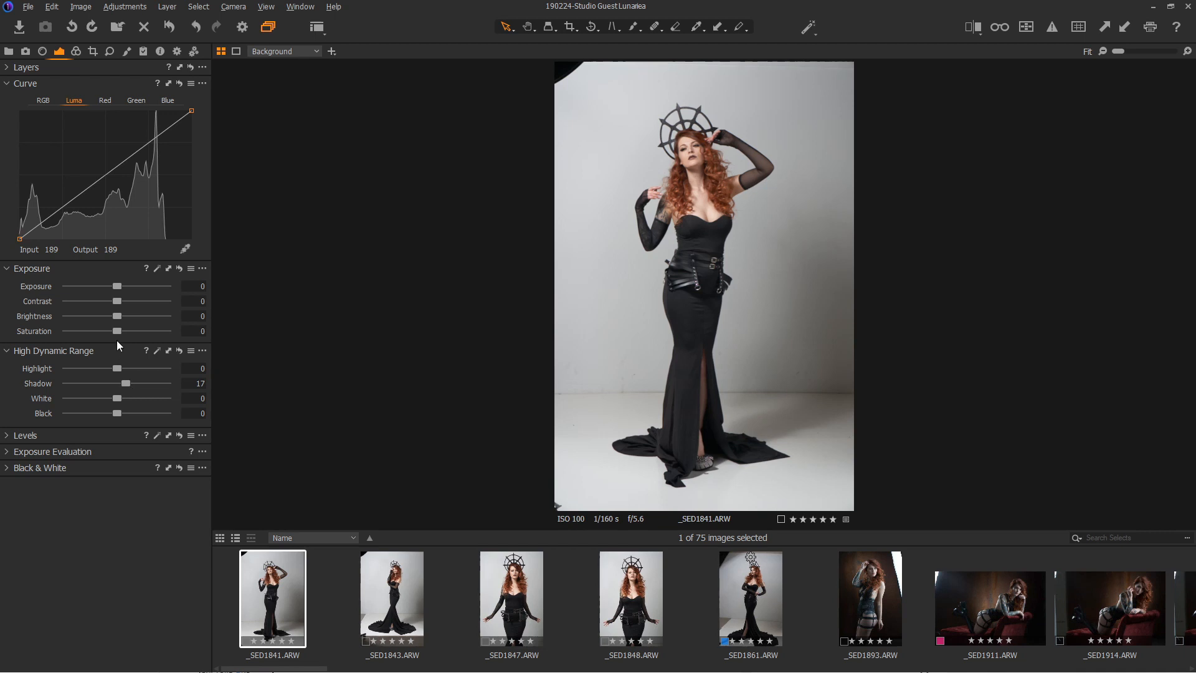
pyautogui.moveTo(115, 300); pyautogui.dragTo(125, 300)
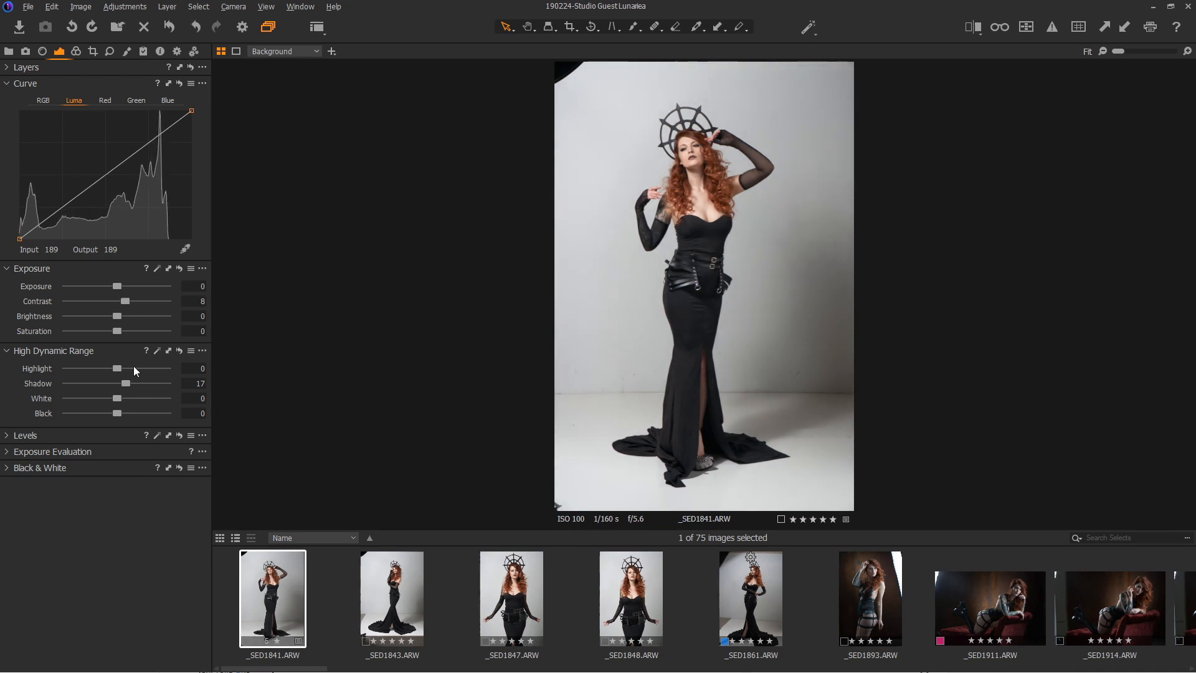
pyautogui.moveTo(115, 330); pyautogui.dragTo(105, 330)
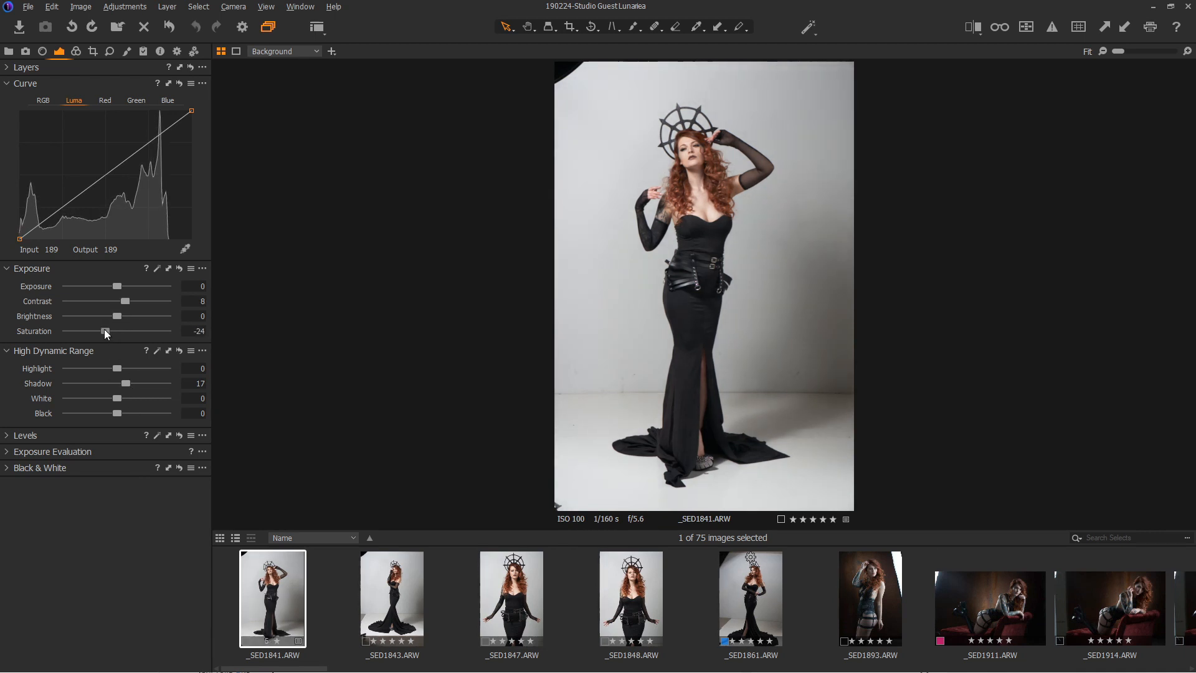
pyautogui.moveTo(106, 331); pyautogui.dragTo(99, 330)
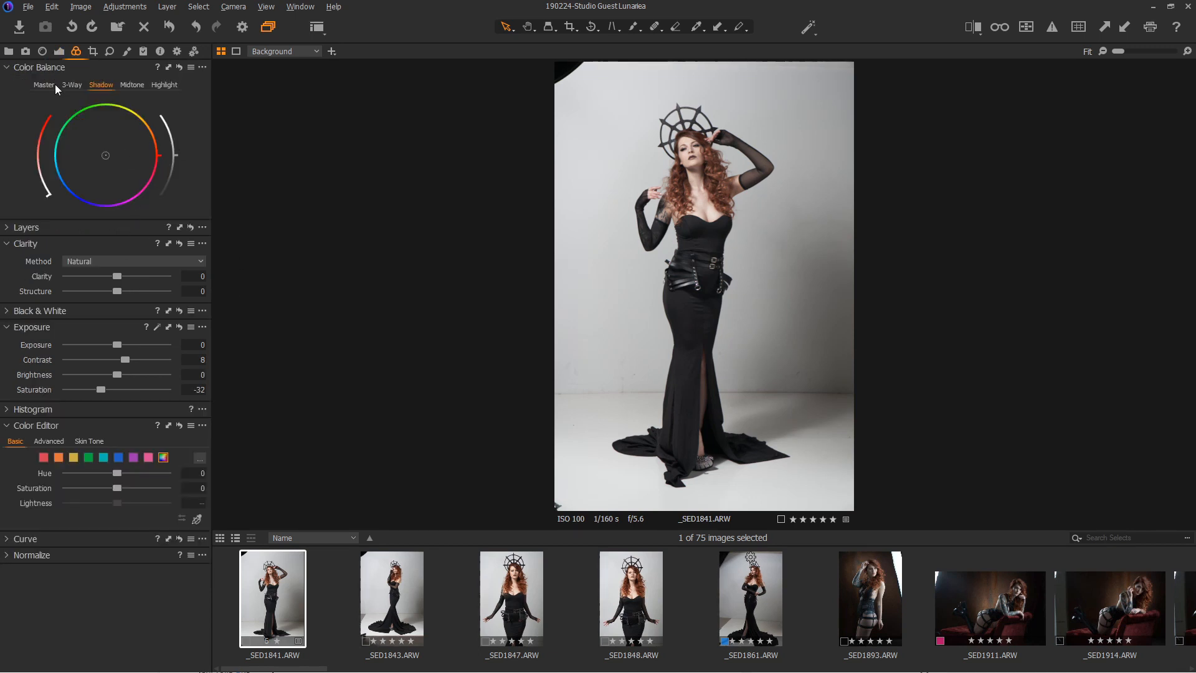
# Push the Master colour balance wheel toward orange for a warm tint
pyautogui.click(44, 84)
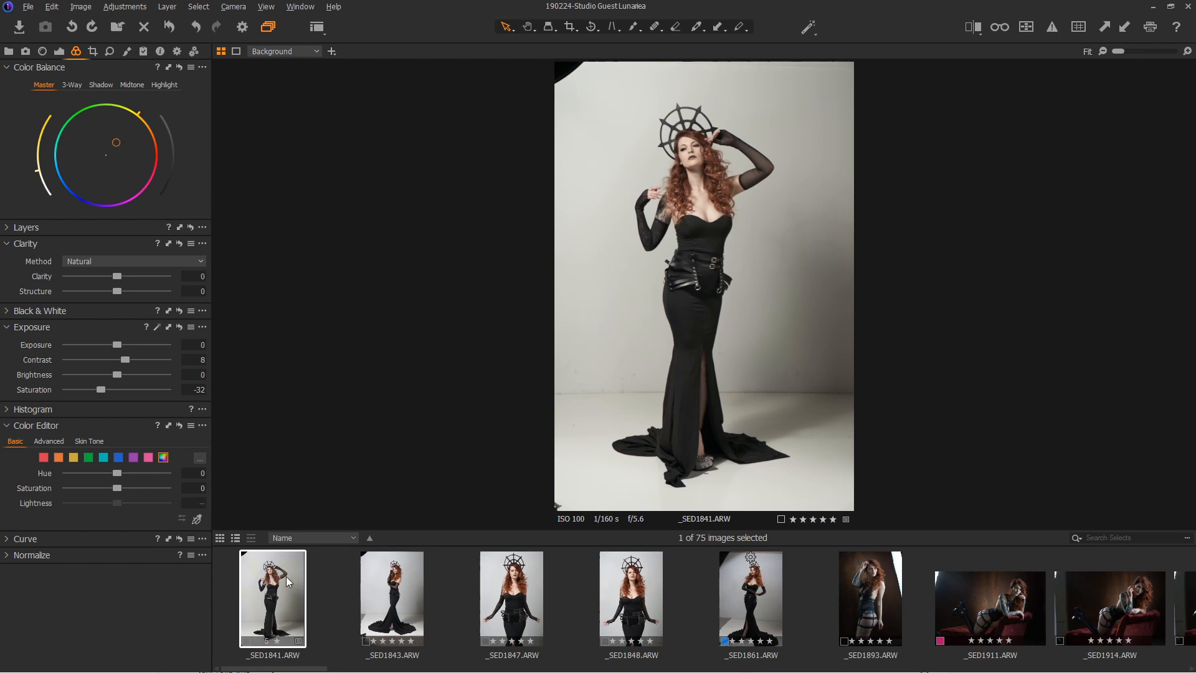
pyautogui.moveTo(405, 609)
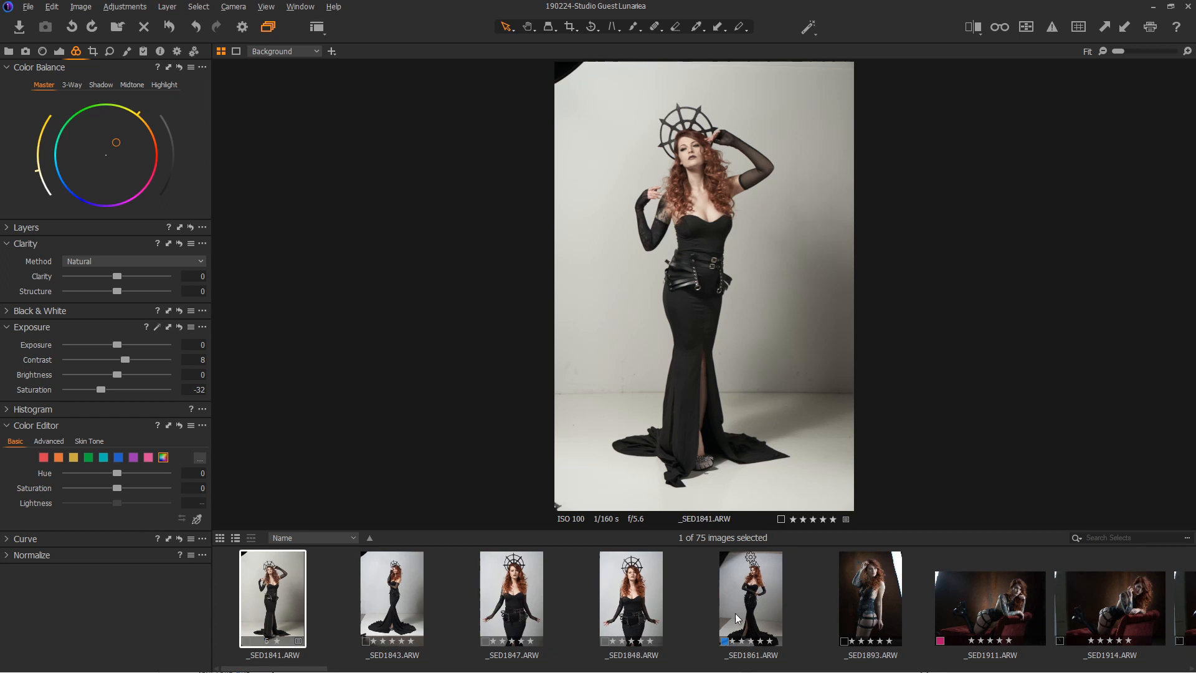
pyautogui.moveTo(734, 616)
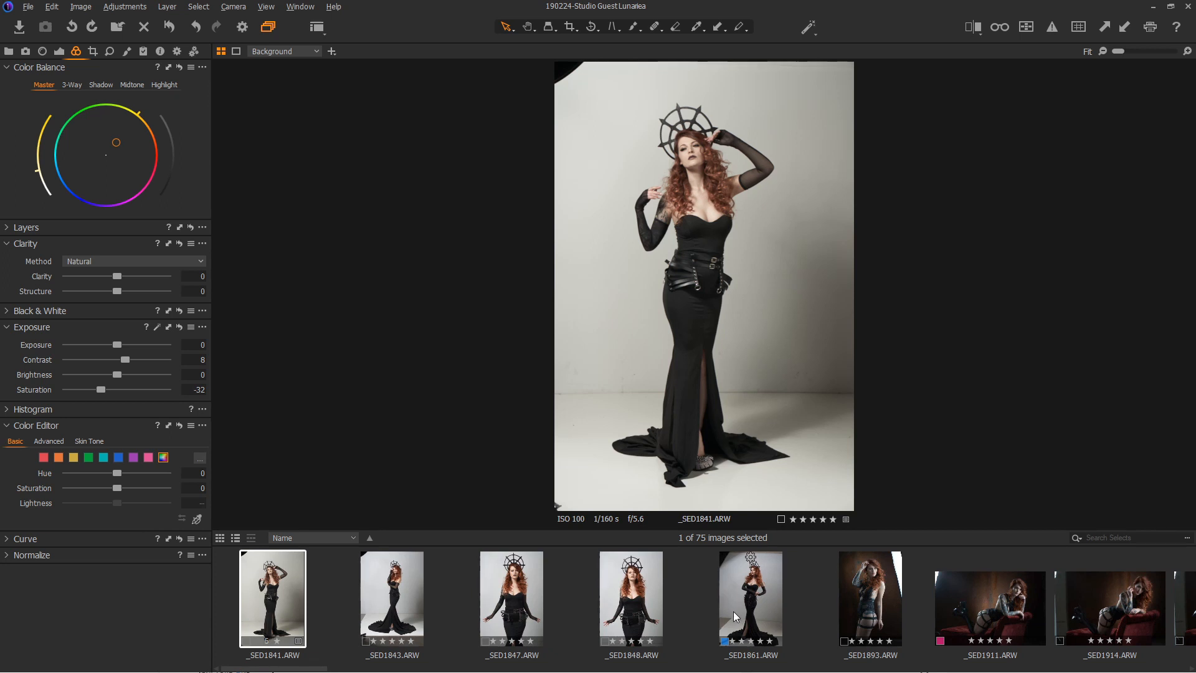
pyautogui.moveTo(1104, 27)
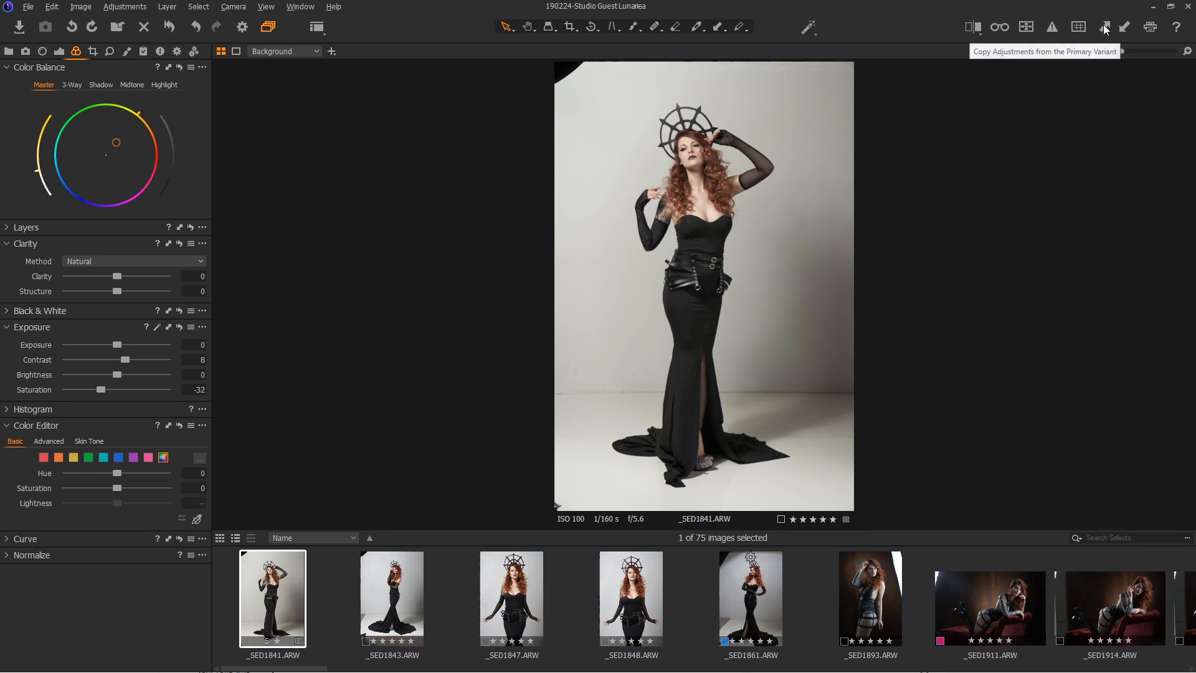
pyautogui.moveTo(976, 519)
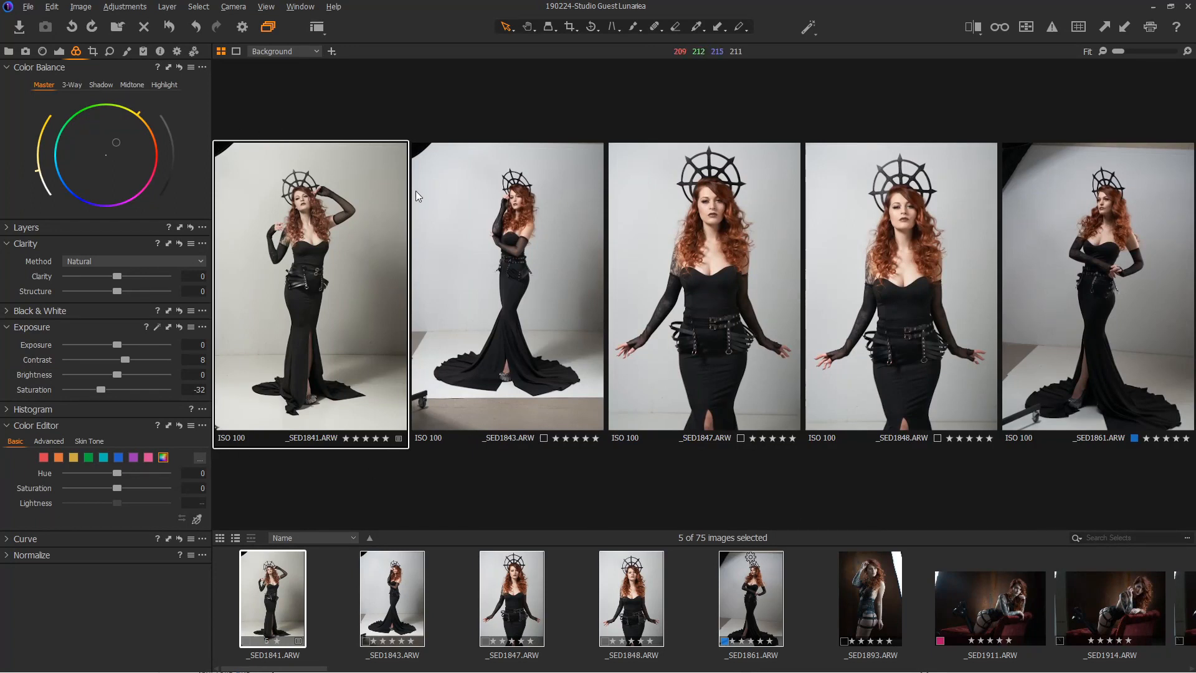
pyautogui.moveTo(475, 274)
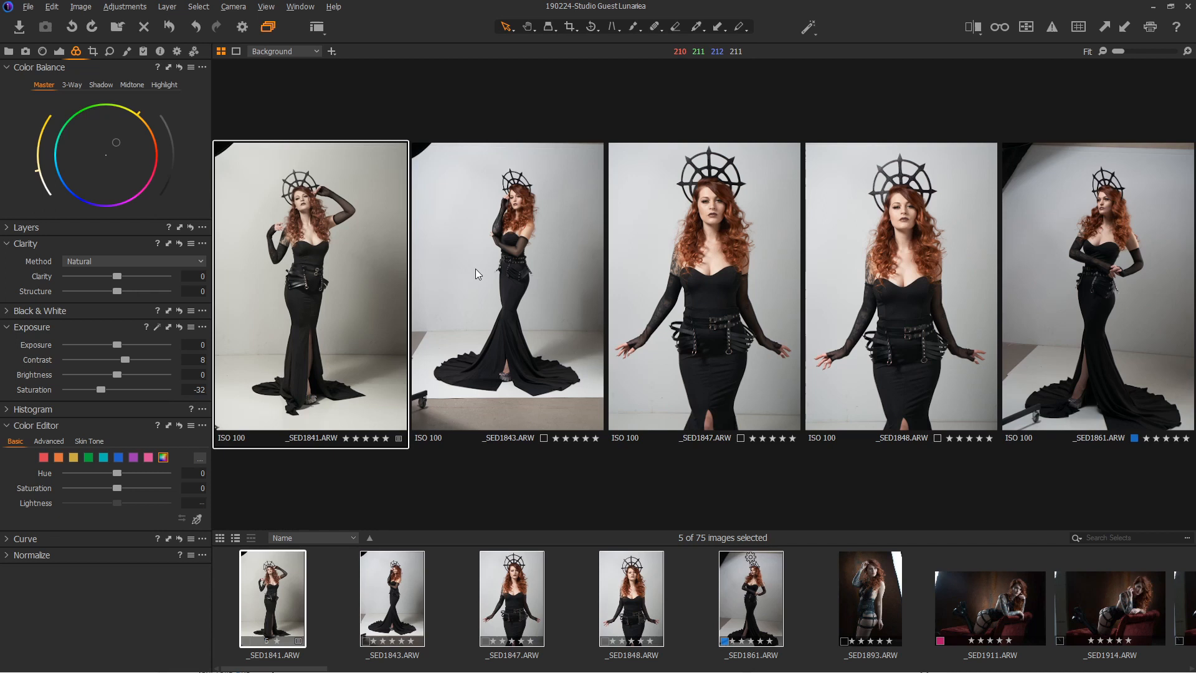
pyautogui.moveTo(208, 185)
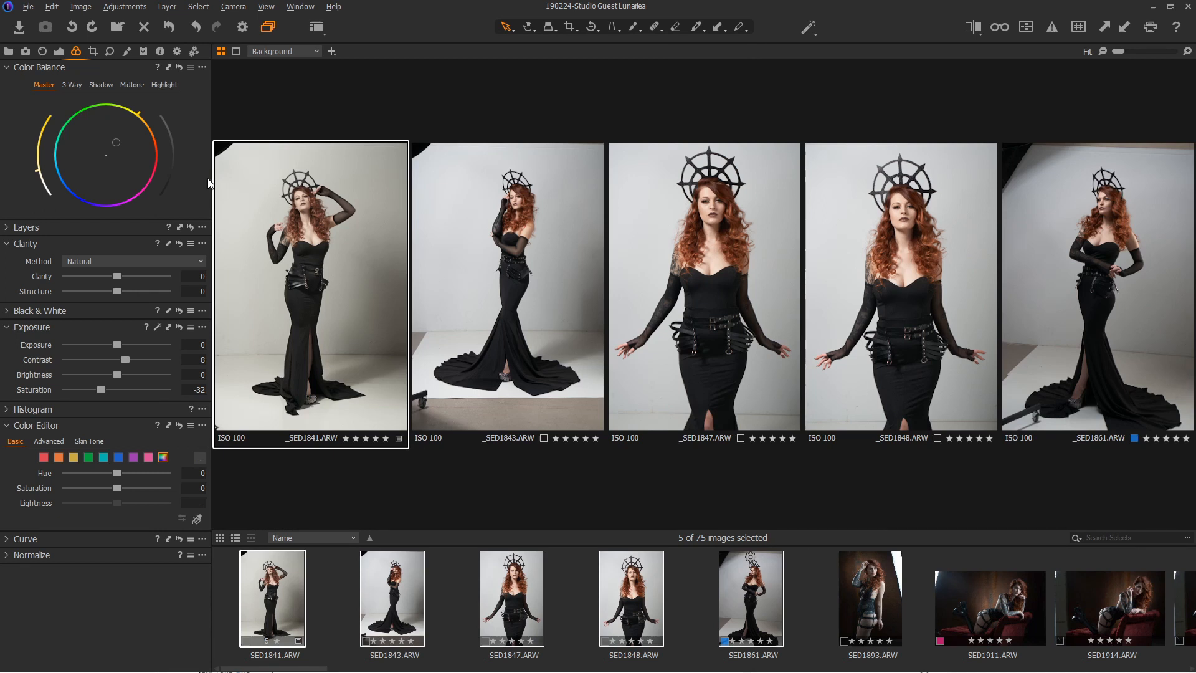
pyautogui.moveTo(162, 390)
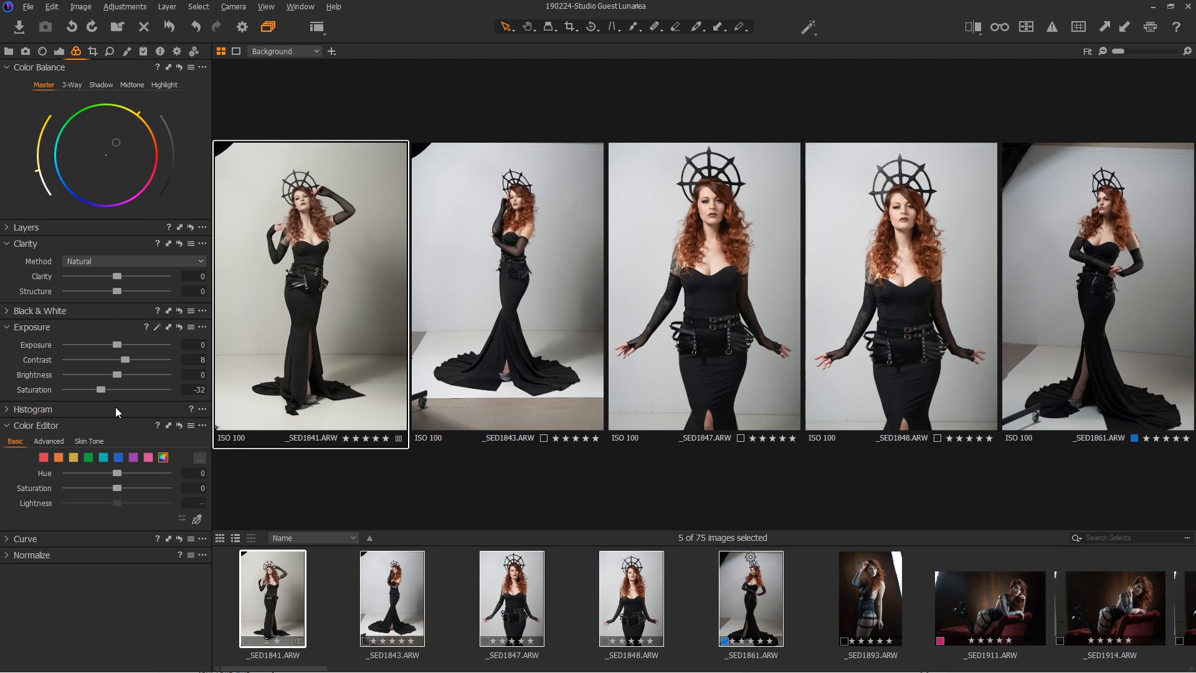
pyautogui.moveTo(129, 412)
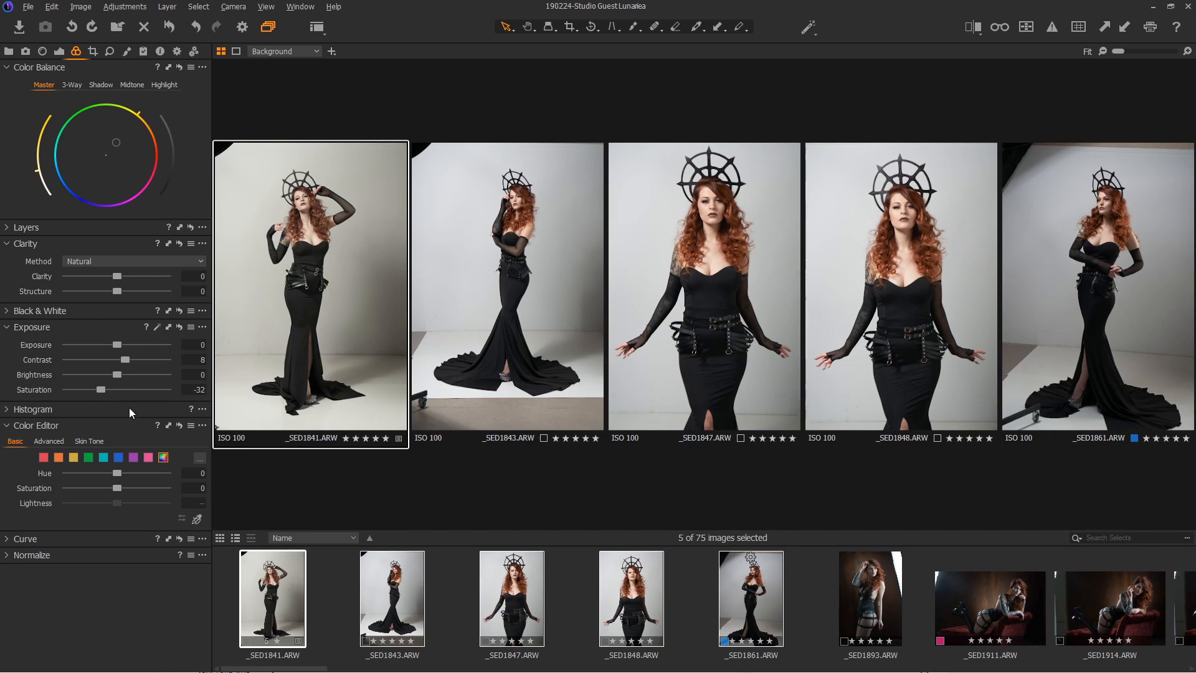
pyautogui.moveTo(880, 516)
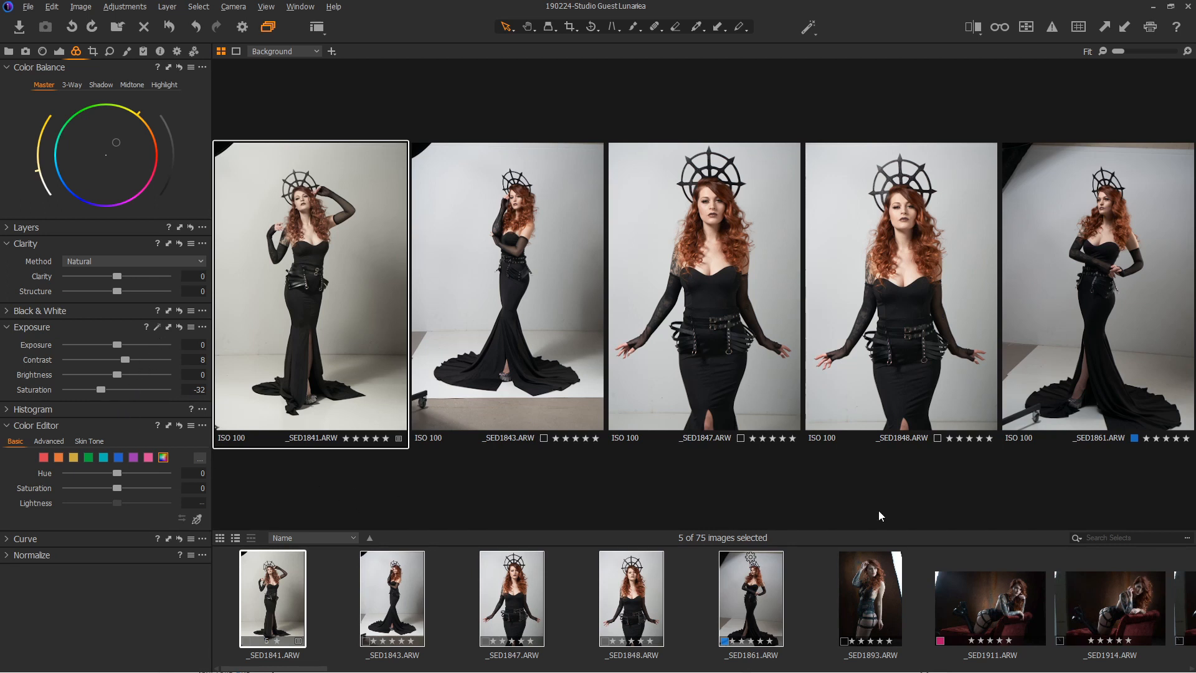
pyautogui.moveTo(170, 344)
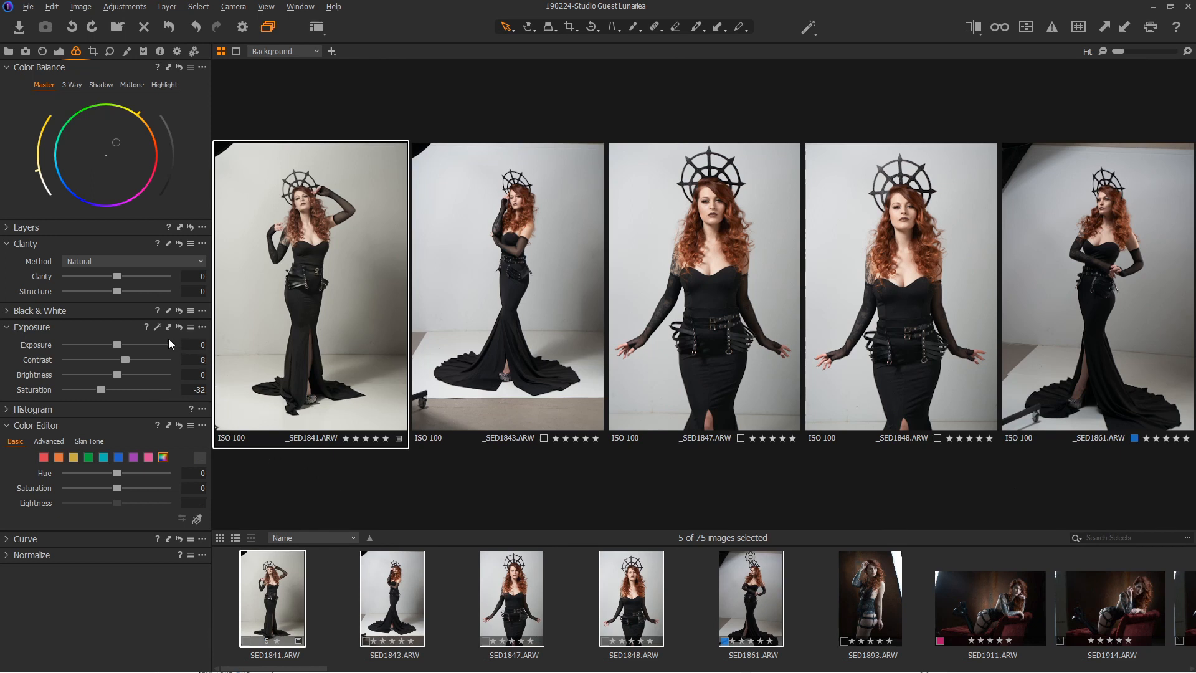
# Copy only Contrast and Saturation via the Adjustments Clipboard and apply to selected images
pyautogui.click(169, 327)
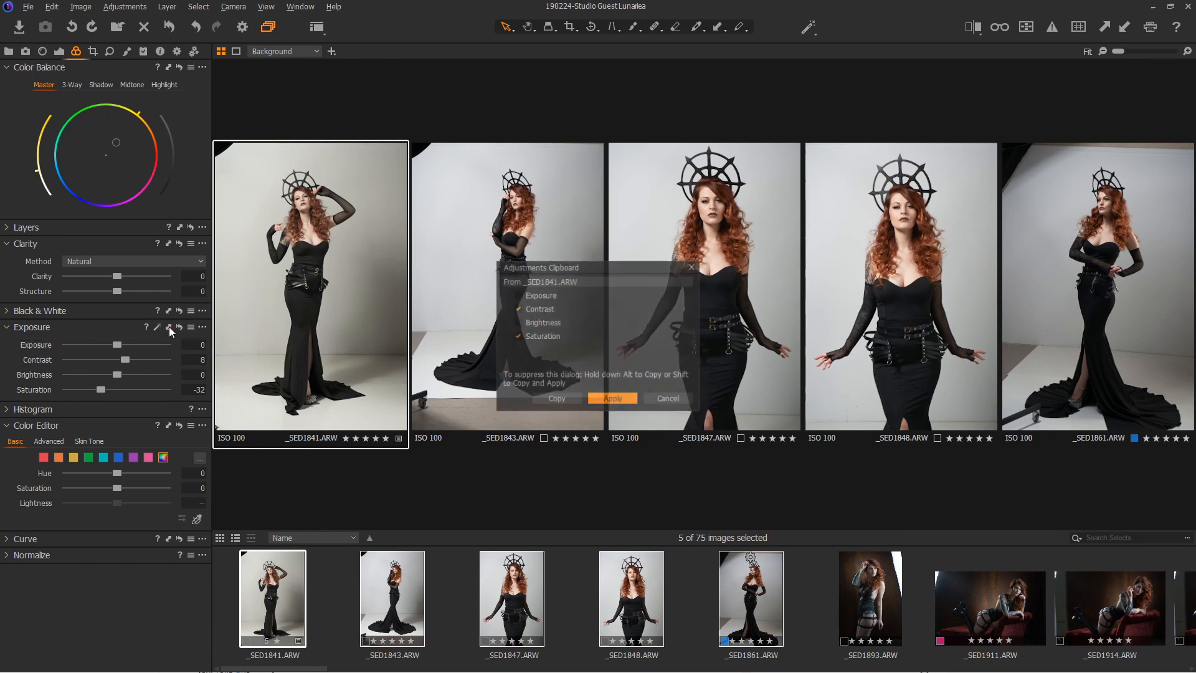
pyautogui.click(518, 295)
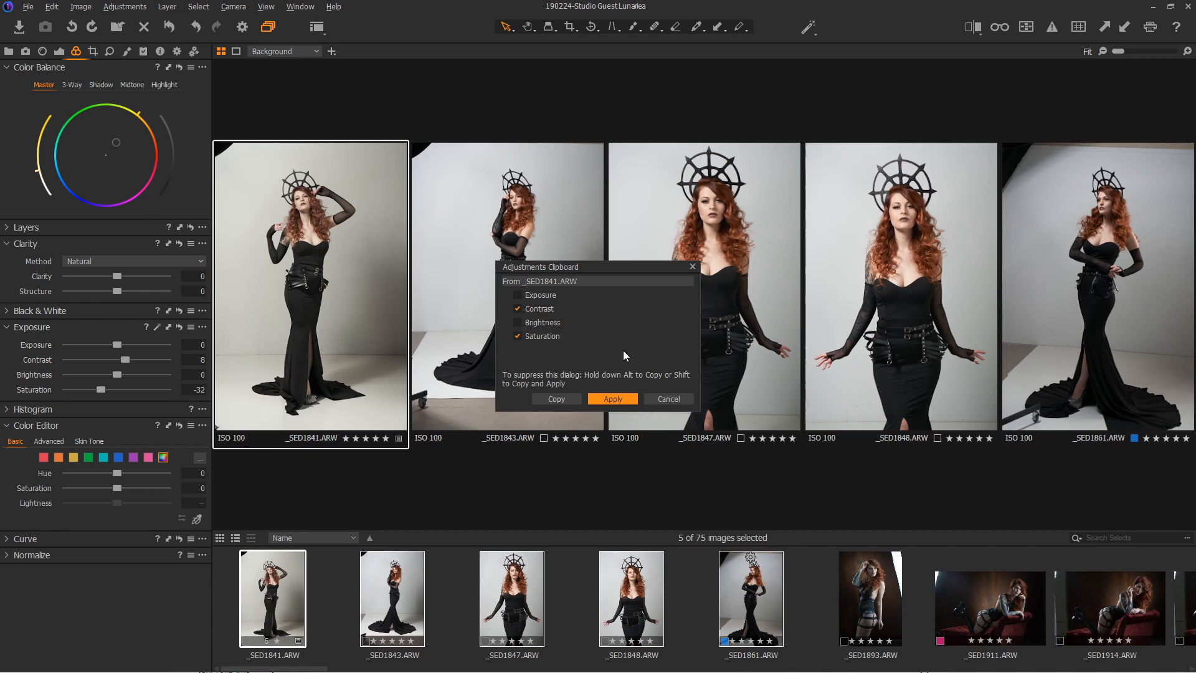
pyautogui.click(612, 398)
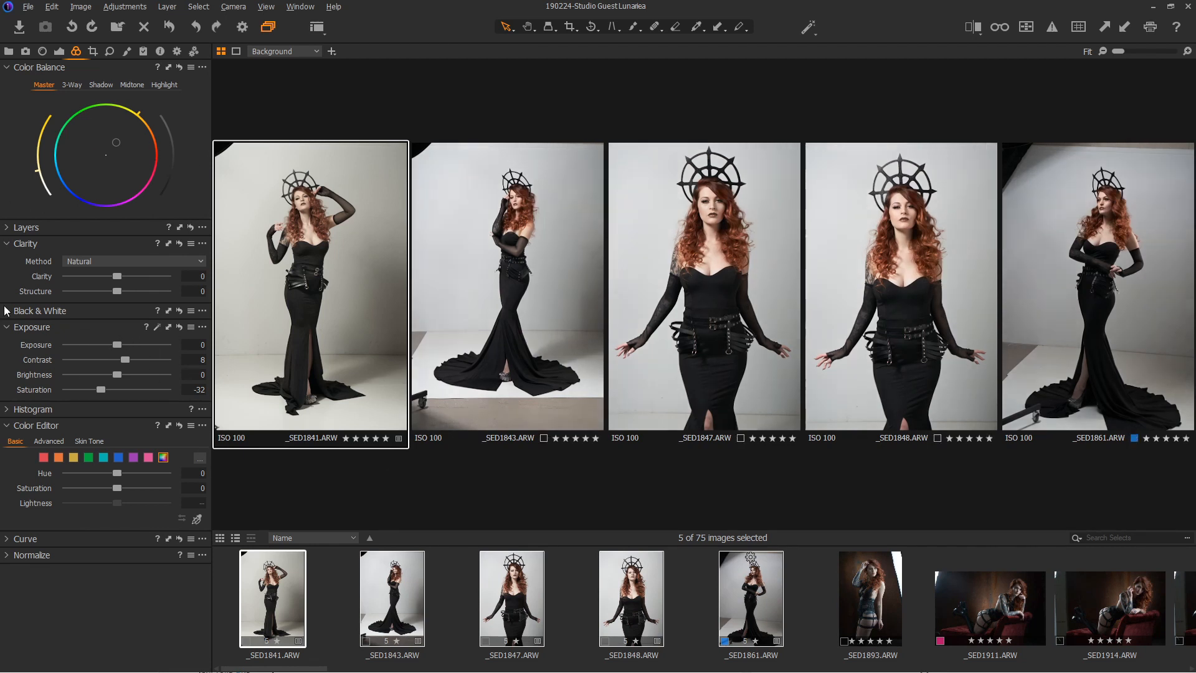
pyautogui.moveTo(502, 468)
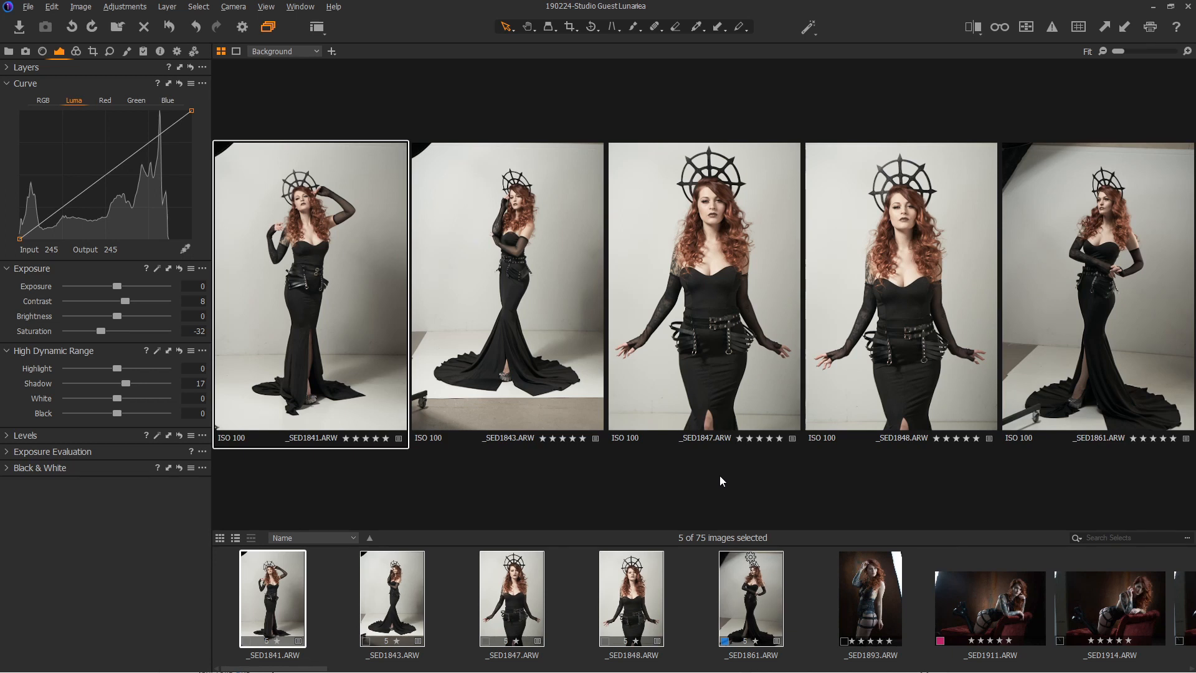
pyautogui.moveTo(721, 537)
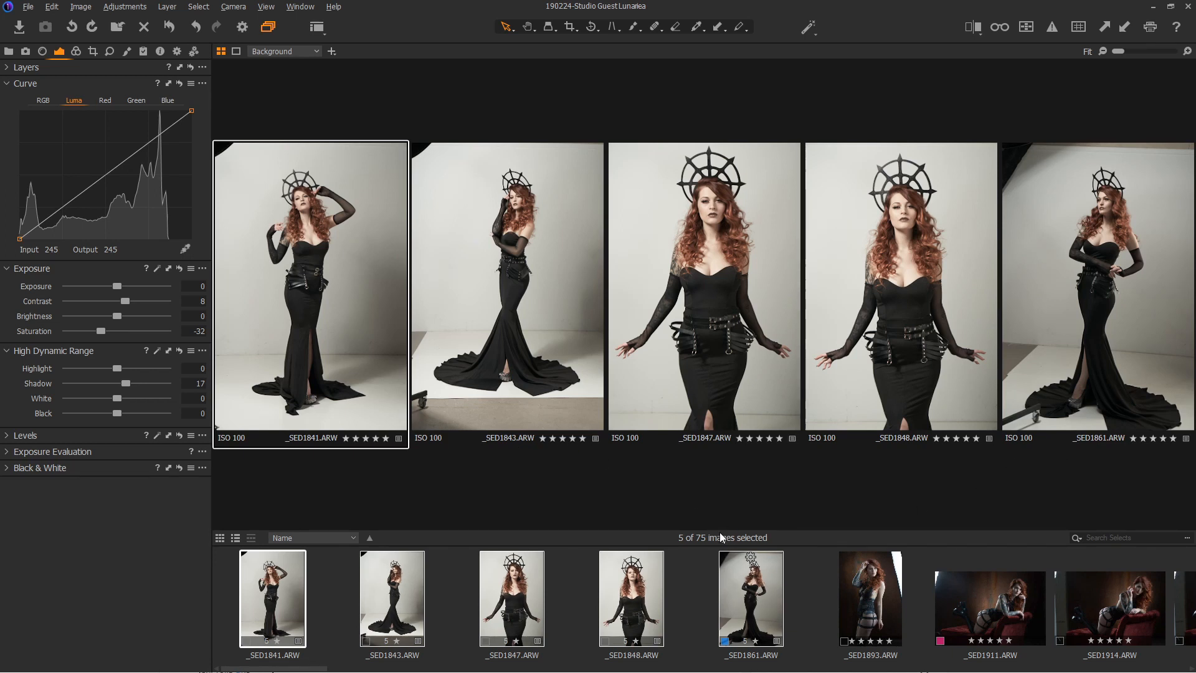
pyautogui.moveTo(705, 506)
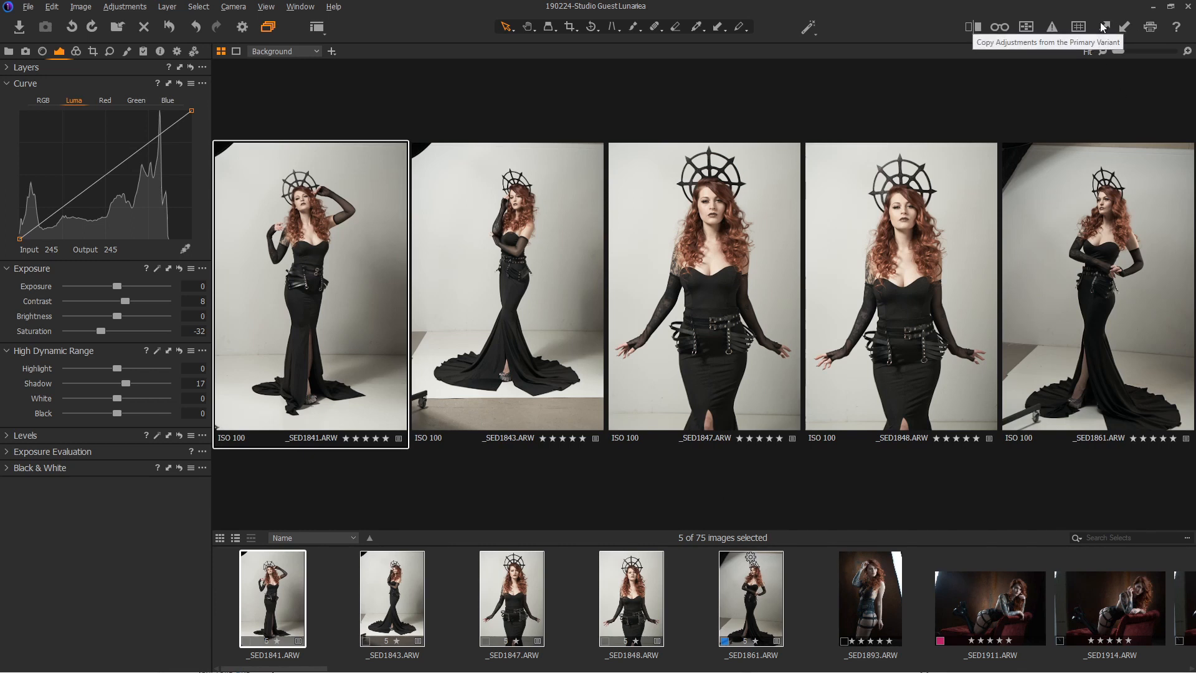
pyautogui.moveTo(1103, 29)
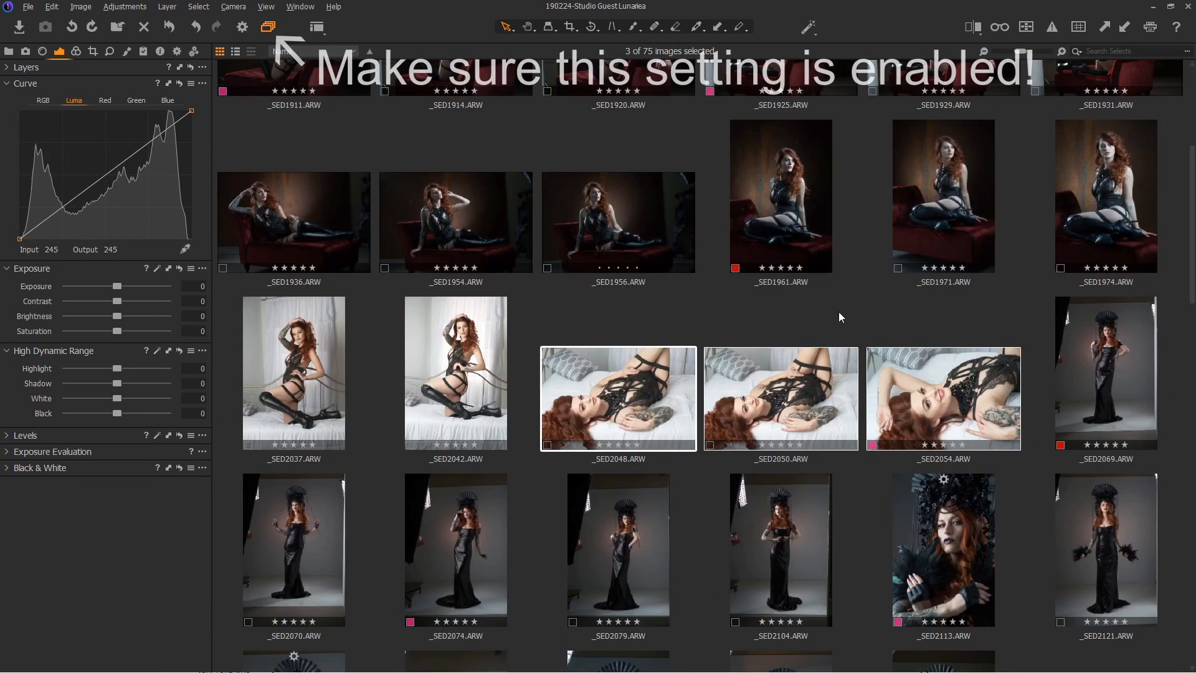
# Open _SED2048 alone and show the Styles and Presets and Adjustments Clipboard tools
pyautogui.doubleClick(617, 398)
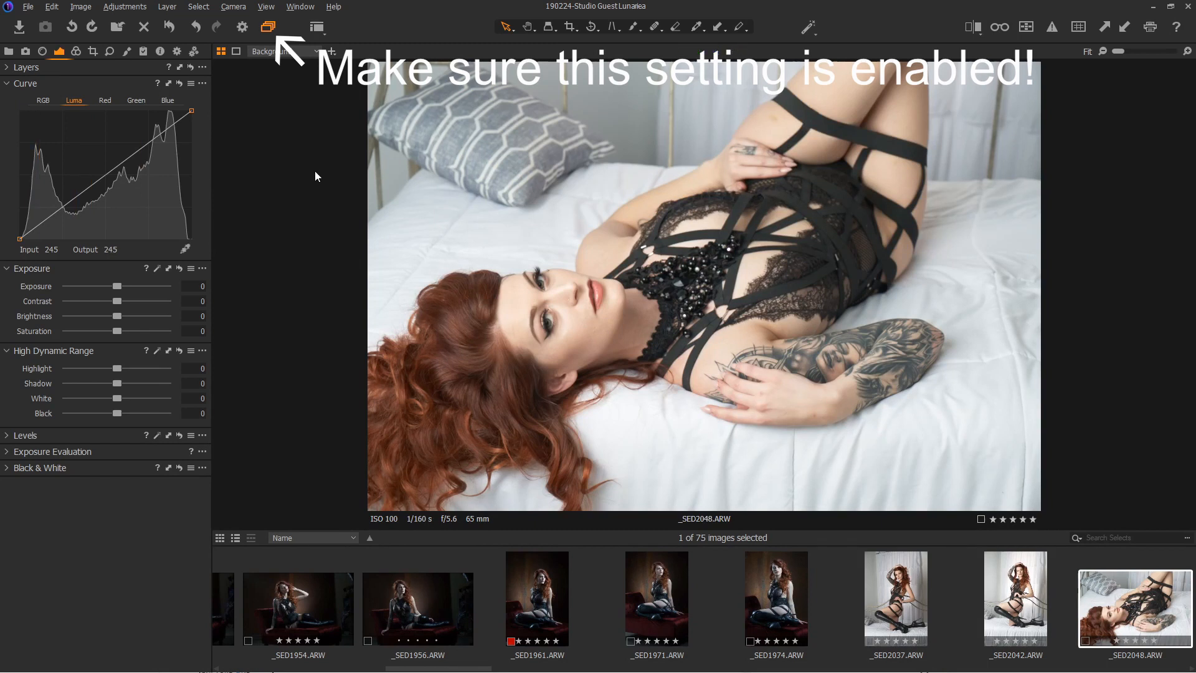
pyautogui.moveTo(128, 57)
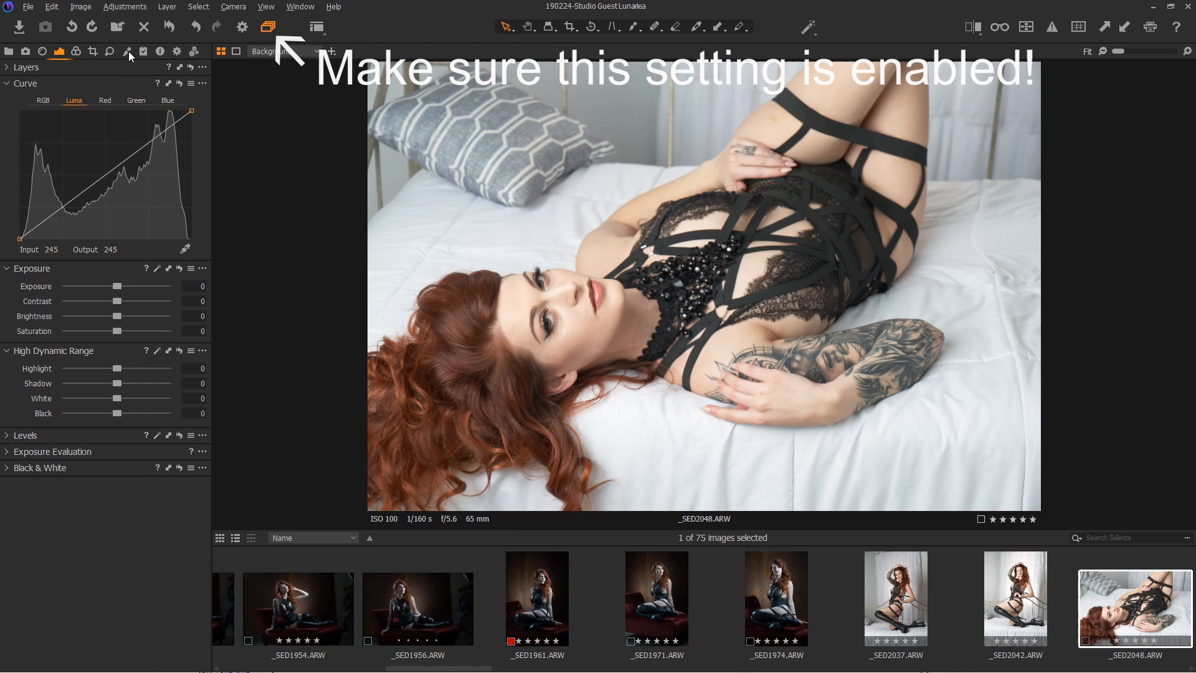
pyautogui.click(143, 51)
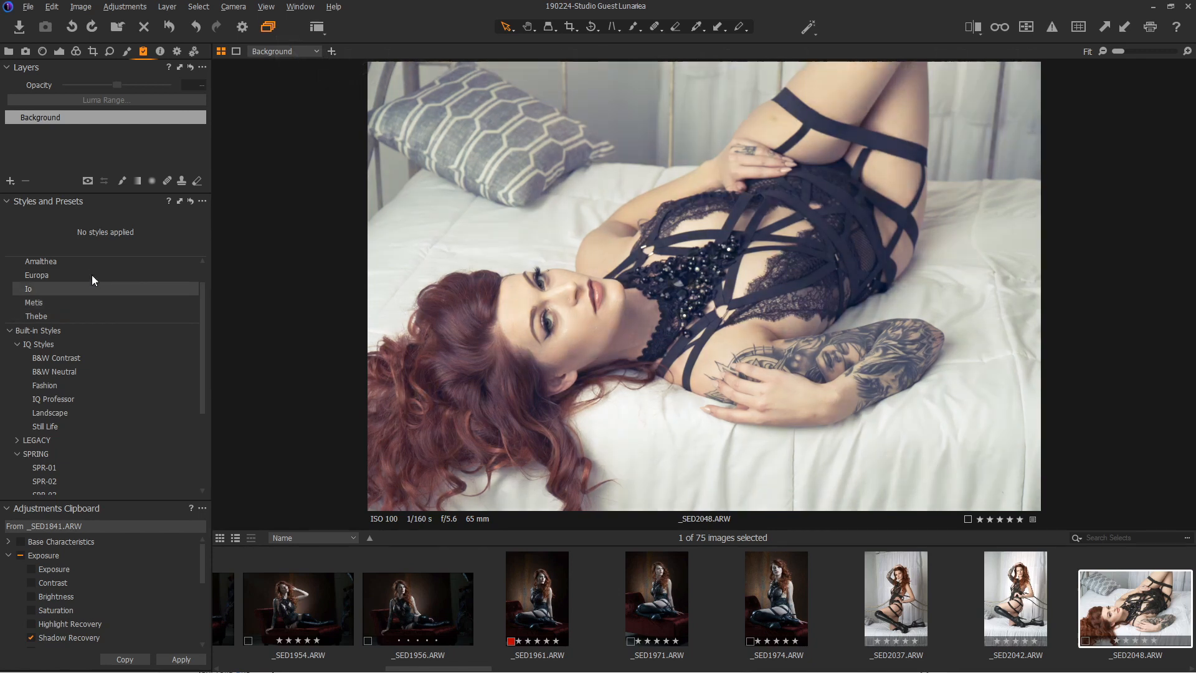
# Select bed shots _SED2048, _SED2050 and _SED2054 together in the filmstrip
pyautogui.click(36, 316)
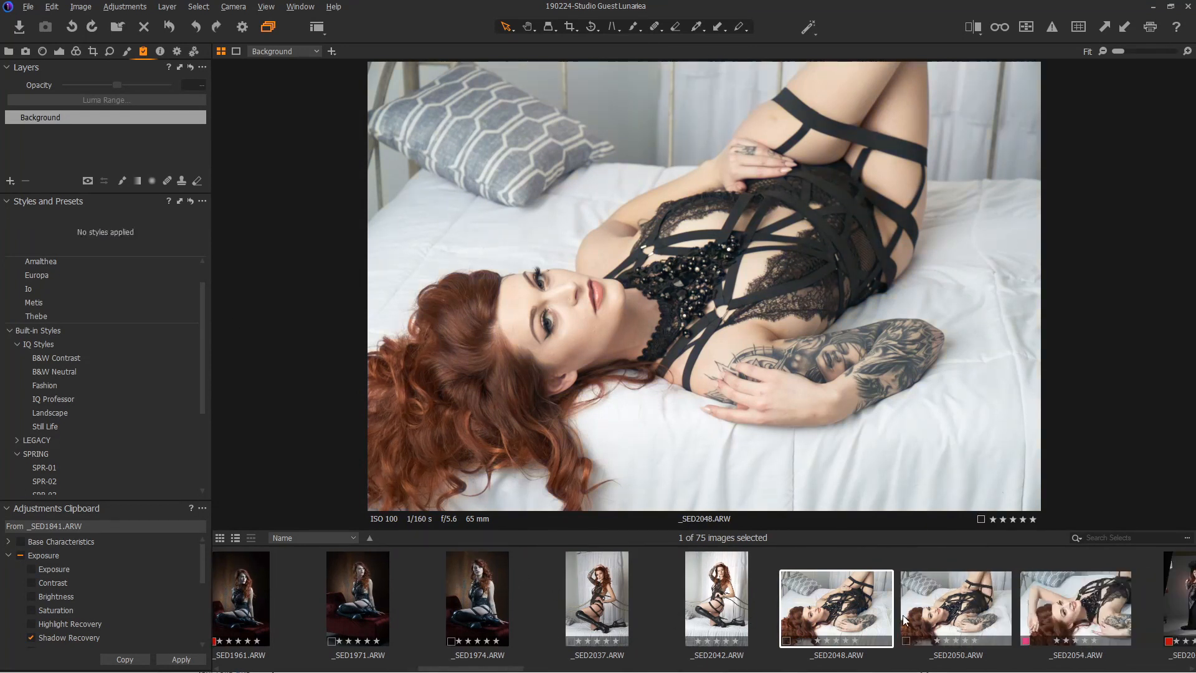
pyautogui.hscroll(3)
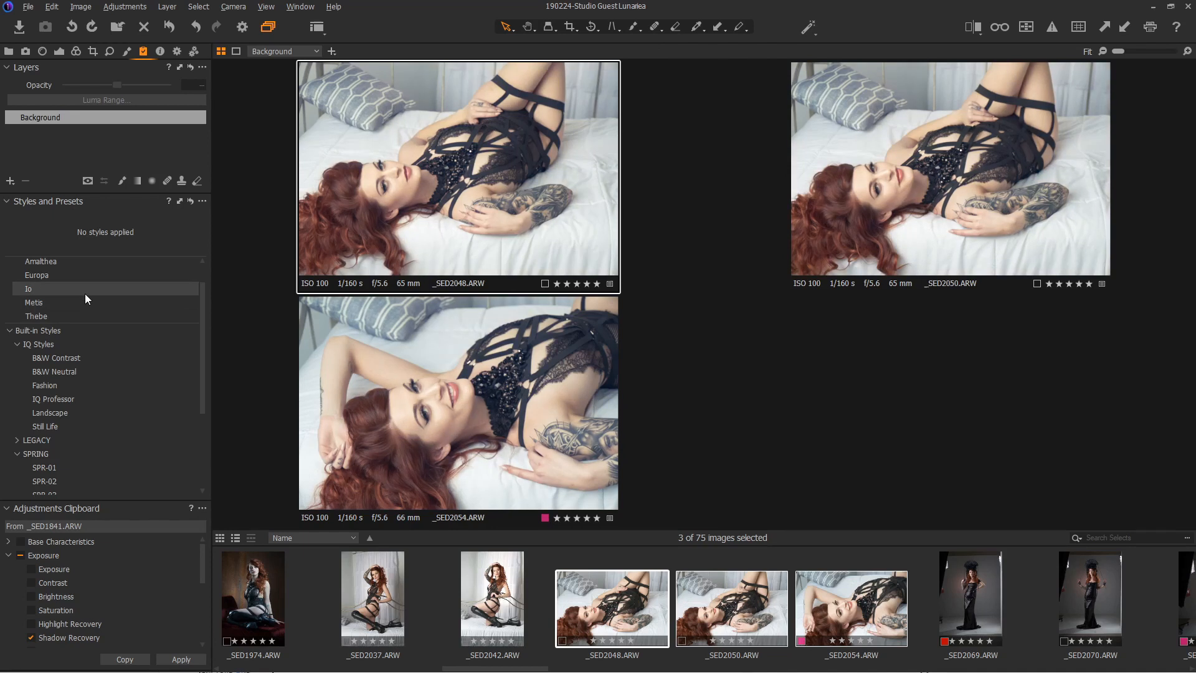
pyautogui.moveTo(94, 274)
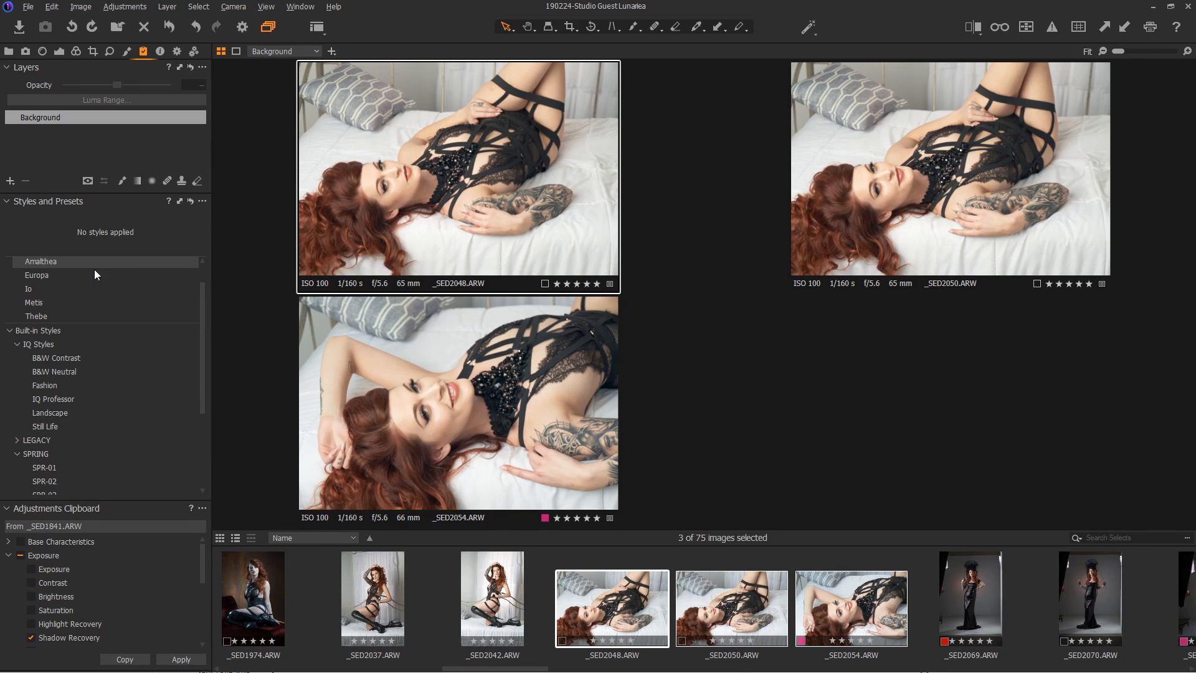
# Apply the Thebe style, then set contrast 9, shadows 15 and blacks -20
pyautogui.click(37, 315)
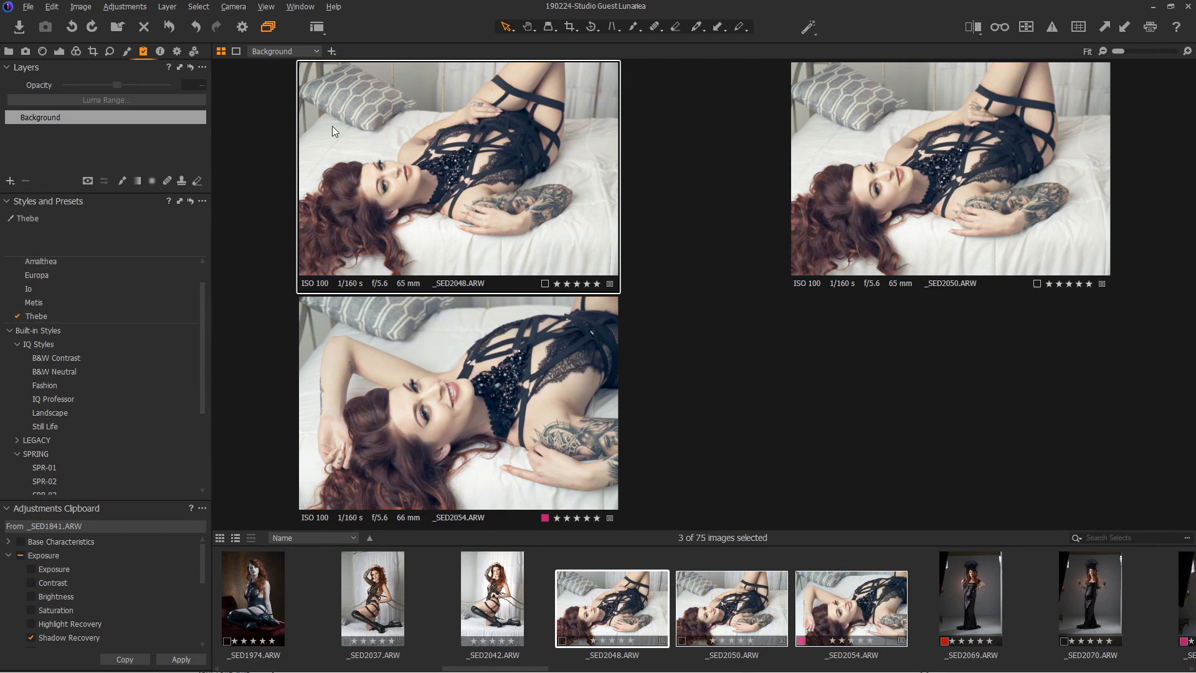
pyautogui.click(61, 51)
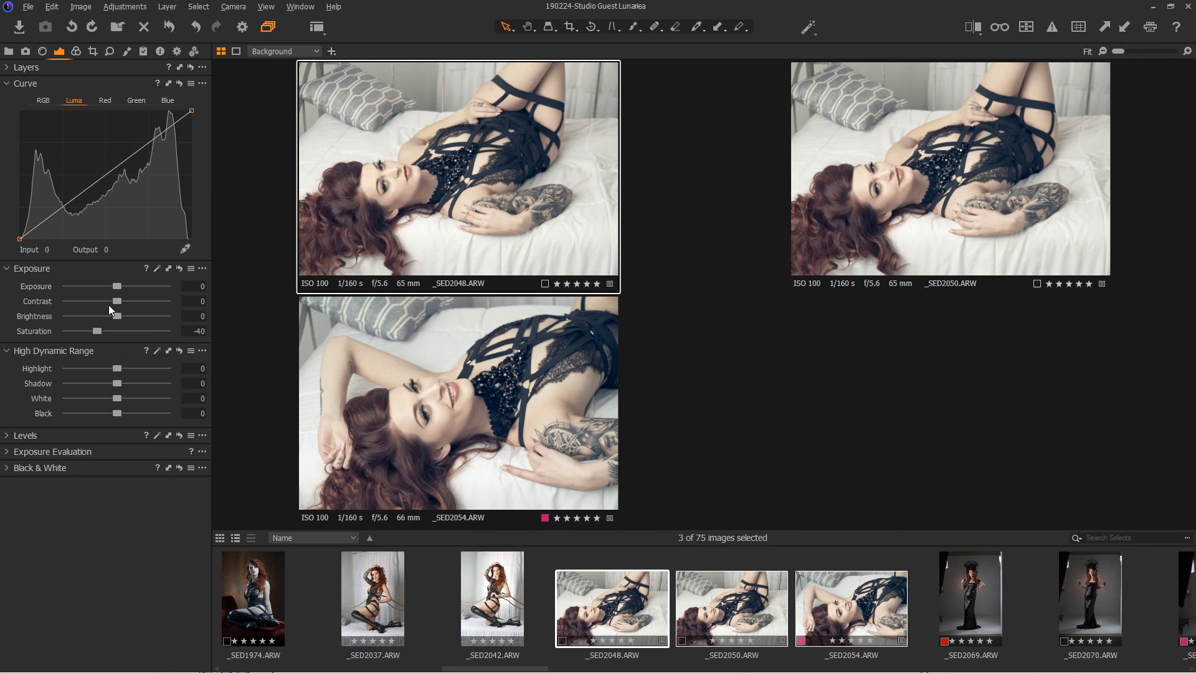
pyautogui.moveTo(115, 300); pyautogui.dragTo(126, 301)
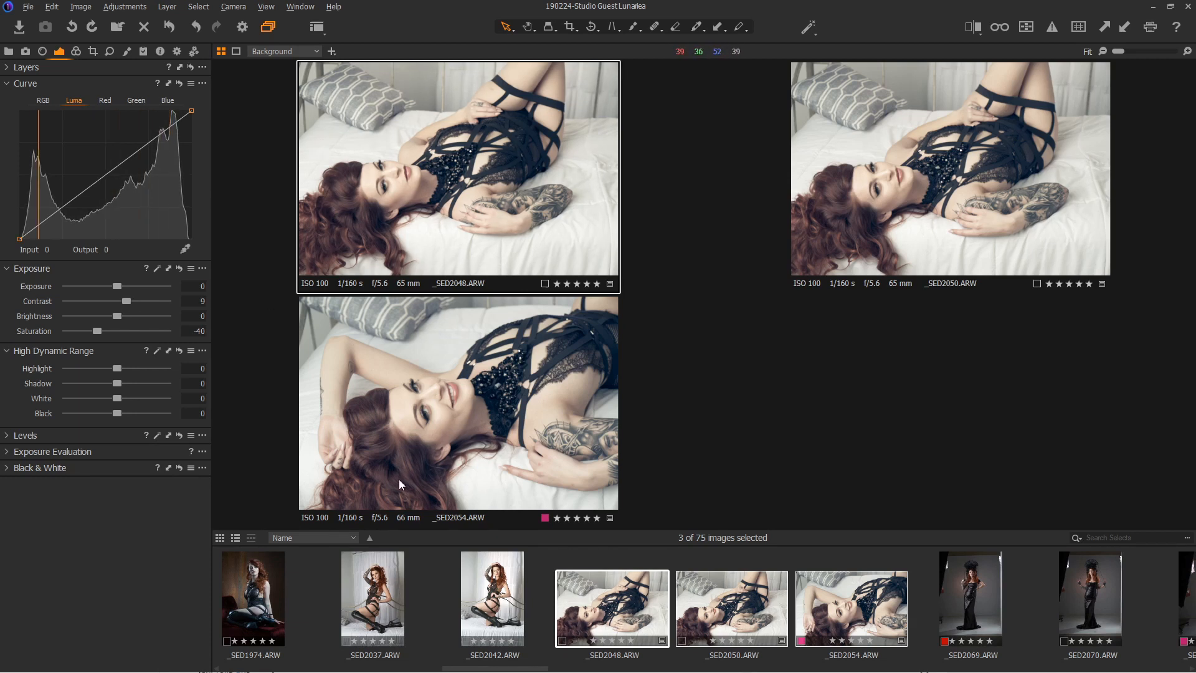
pyautogui.moveTo(116, 383); pyautogui.dragTo(135, 383)
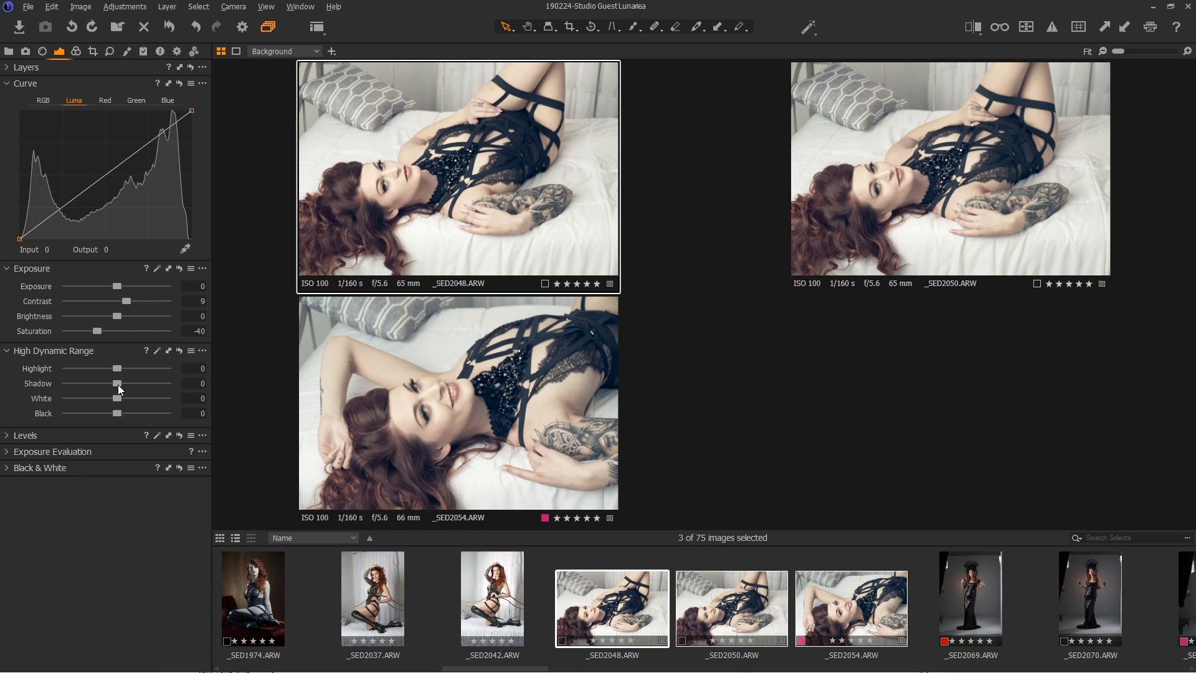
pyautogui.moveTo(116, 383); pyautogui.dragTo(127, 384)
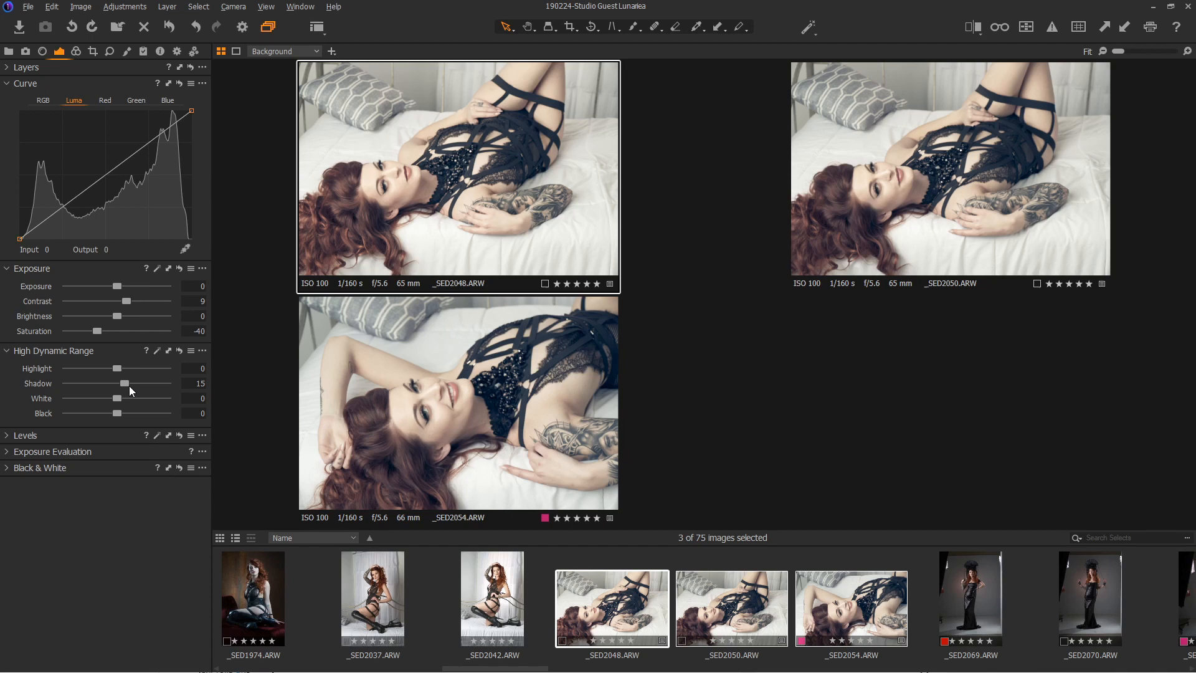
pyautogui.moveTo(181, 383)
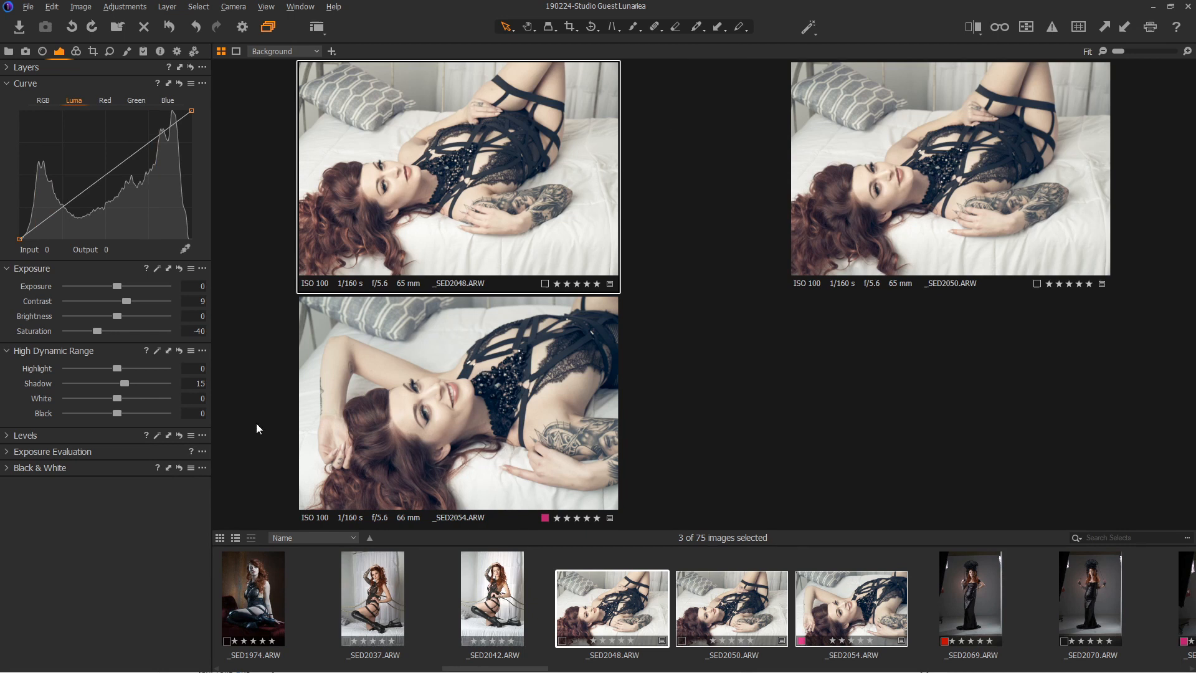
pyautogui.moveTo(116, 412); pyautogui.dragTo(109, 412)
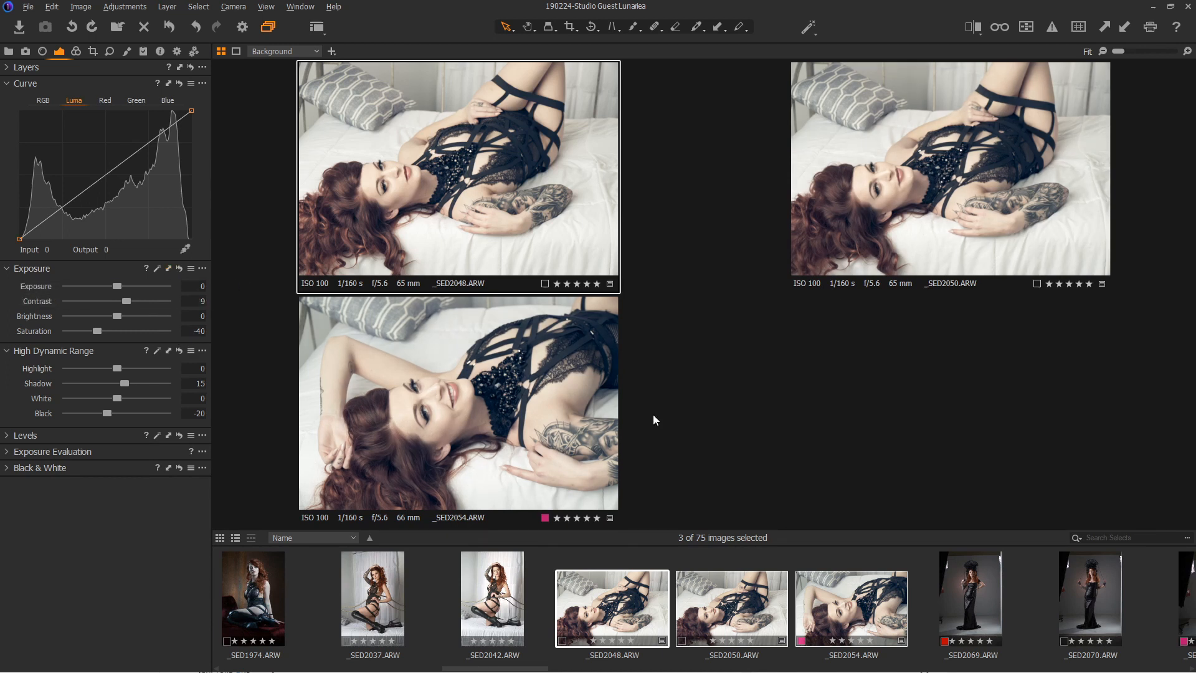
pyautogui.moveTo(169, 354)
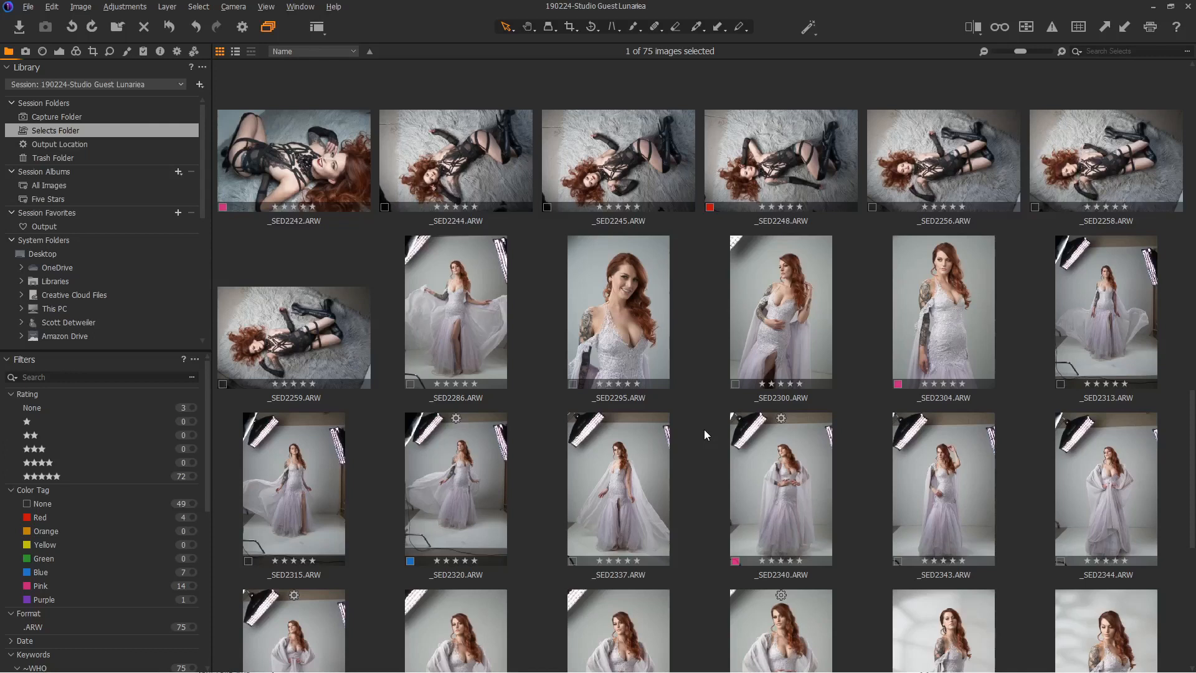
pyautogui.moveTo(700, 320)
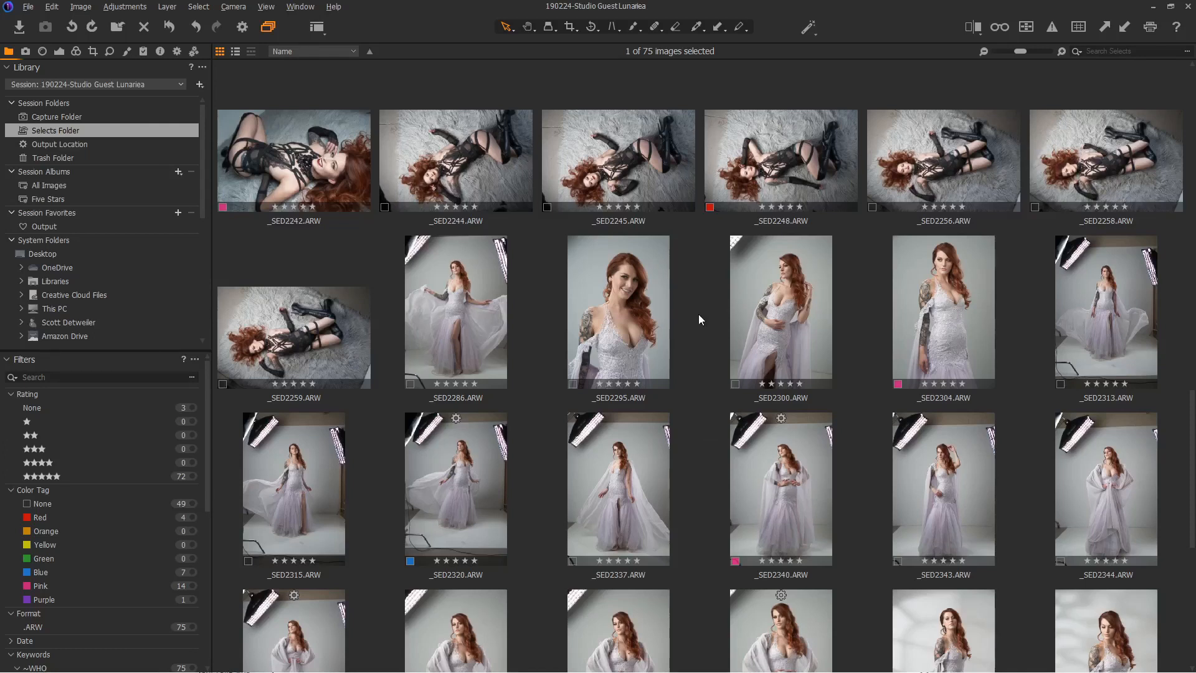
# Scroll the browser grid and open white-gown shot _SED2286.ARW on its own
pyautogui.scroll(-3)
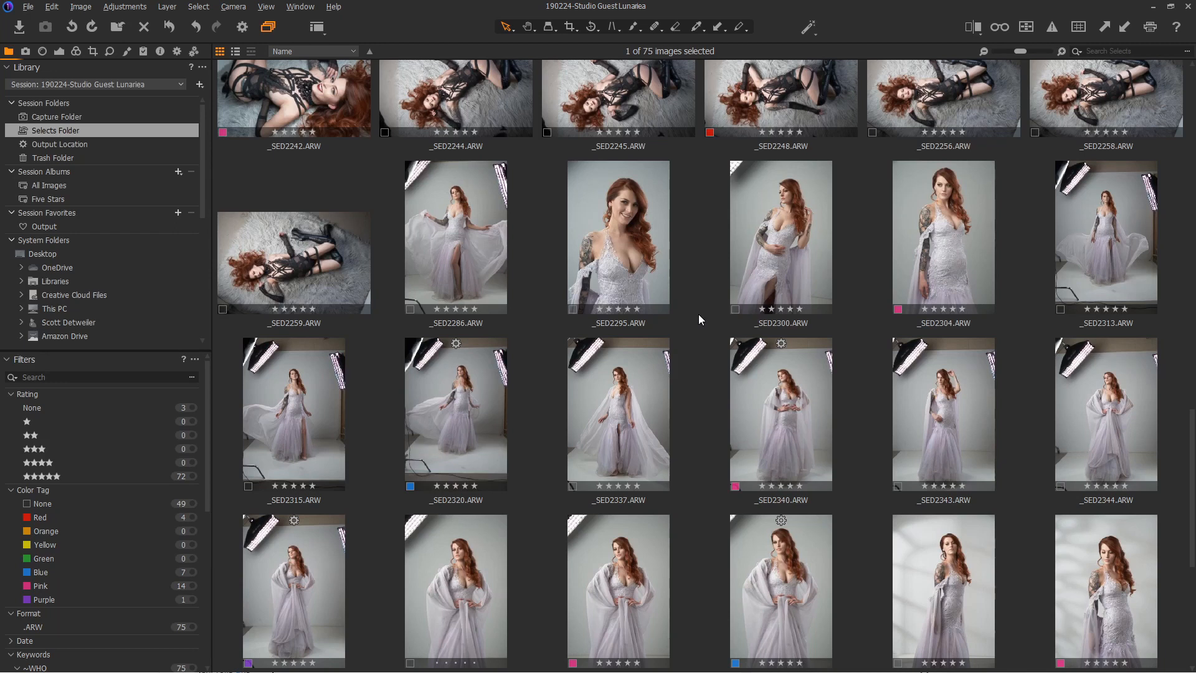
pyautogui.moveTo(684, 338)
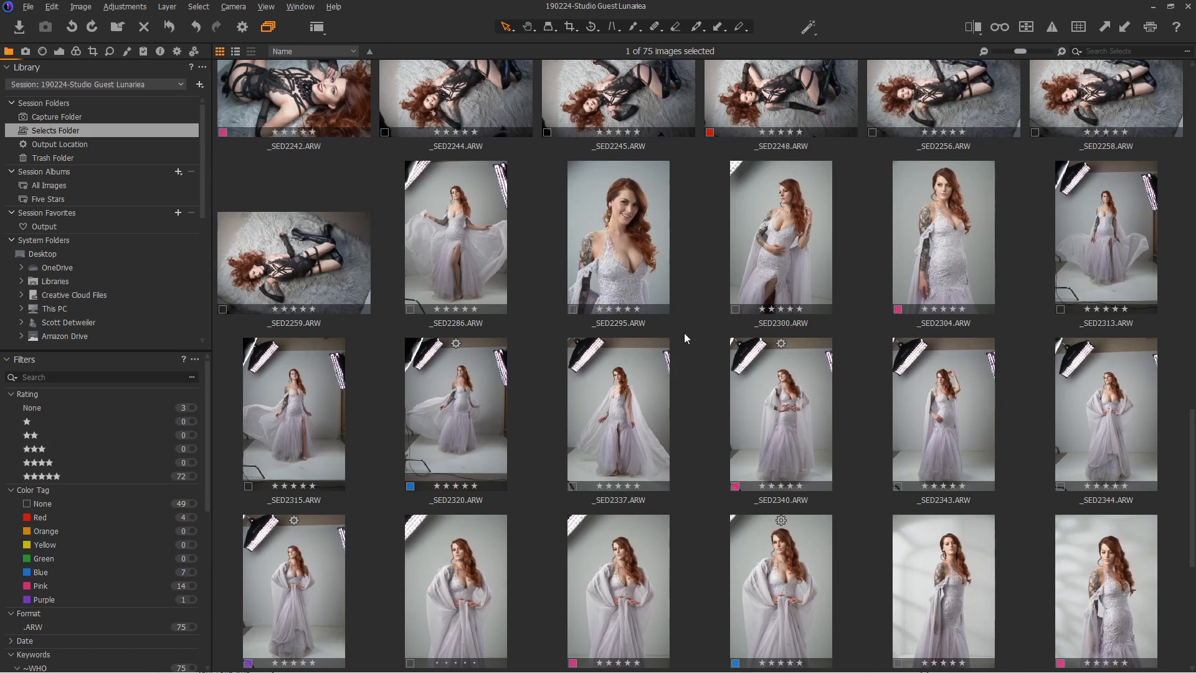
pyautogui.doubleClick(456, 235)
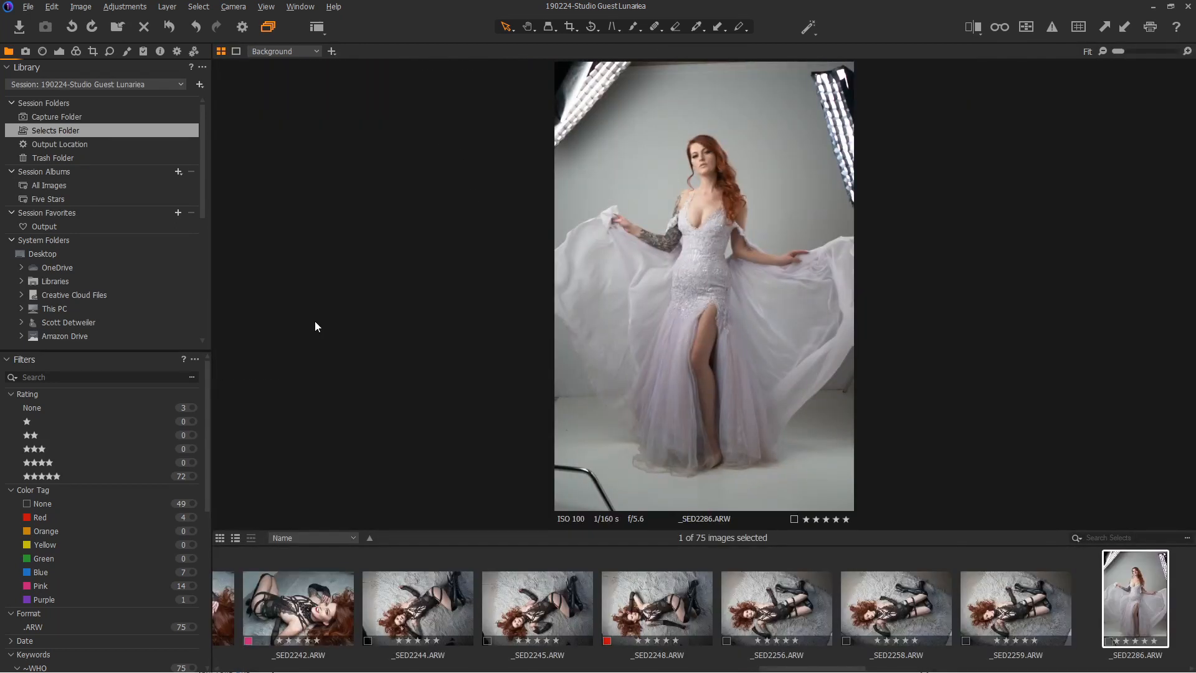
# Set _SED2286 contrast to 9, brightness to -10 and HDR shadows to 27
pyautogui.click(59, 51)
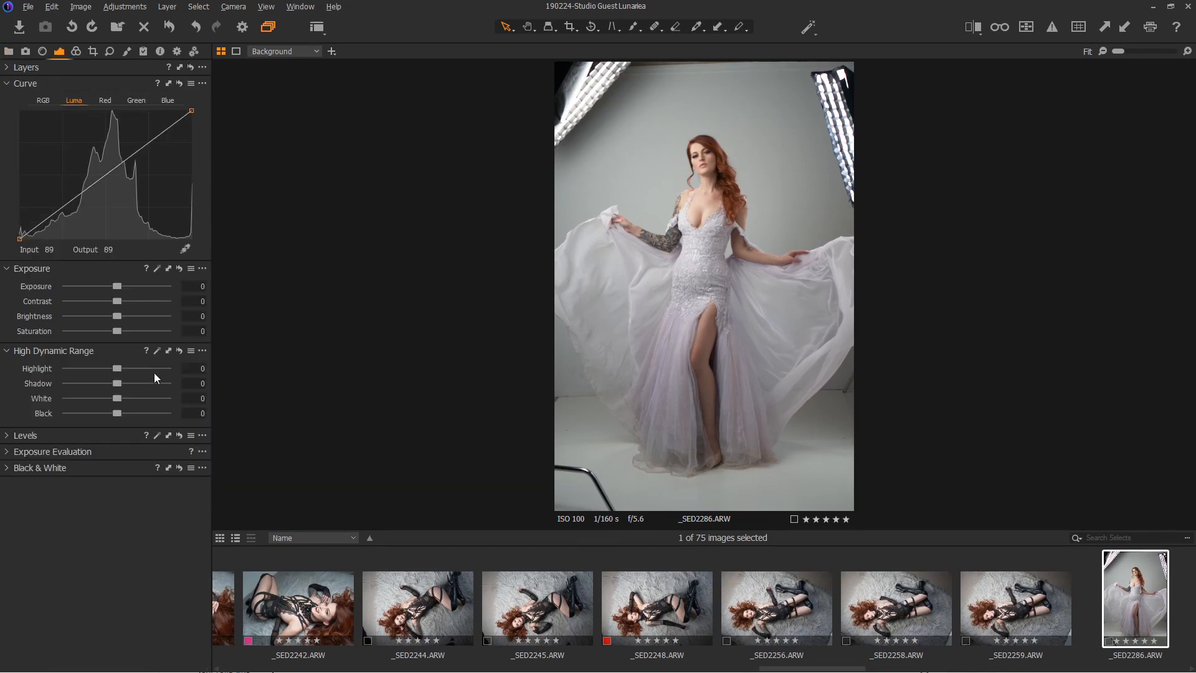
pyautogui.moveTo(116, 302); pyautogui.dragTo(128, 301)
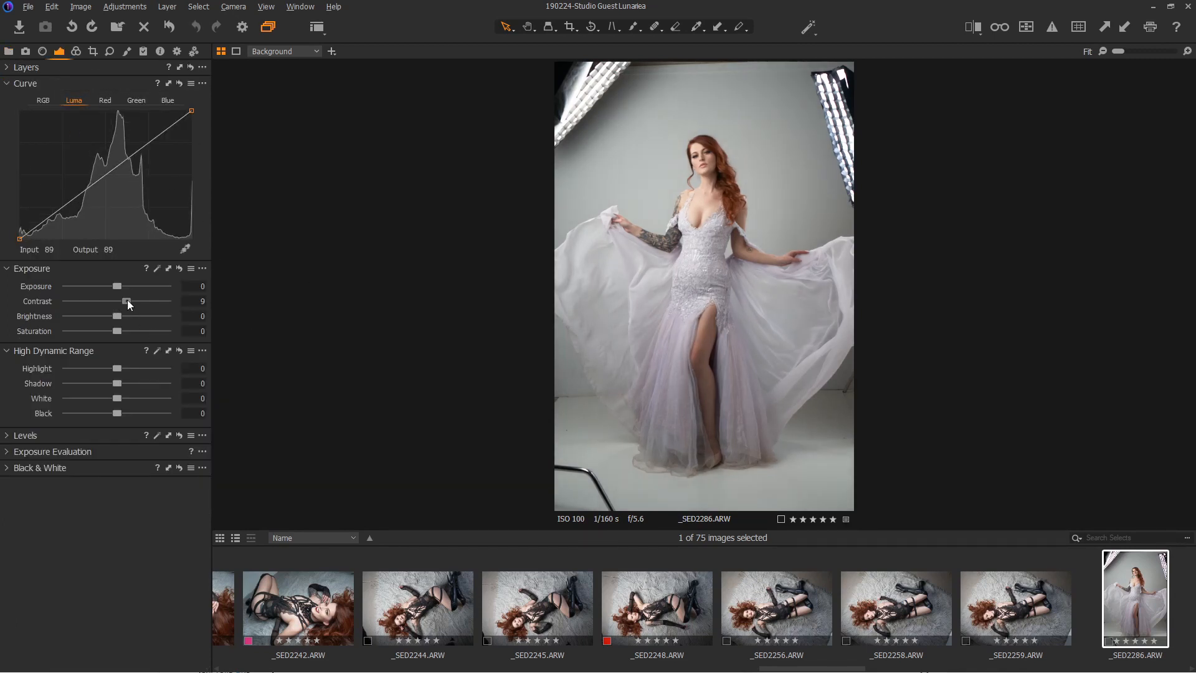
pyautogui.moveTo(116, 316); pyautogui.dragTo(106, 316)
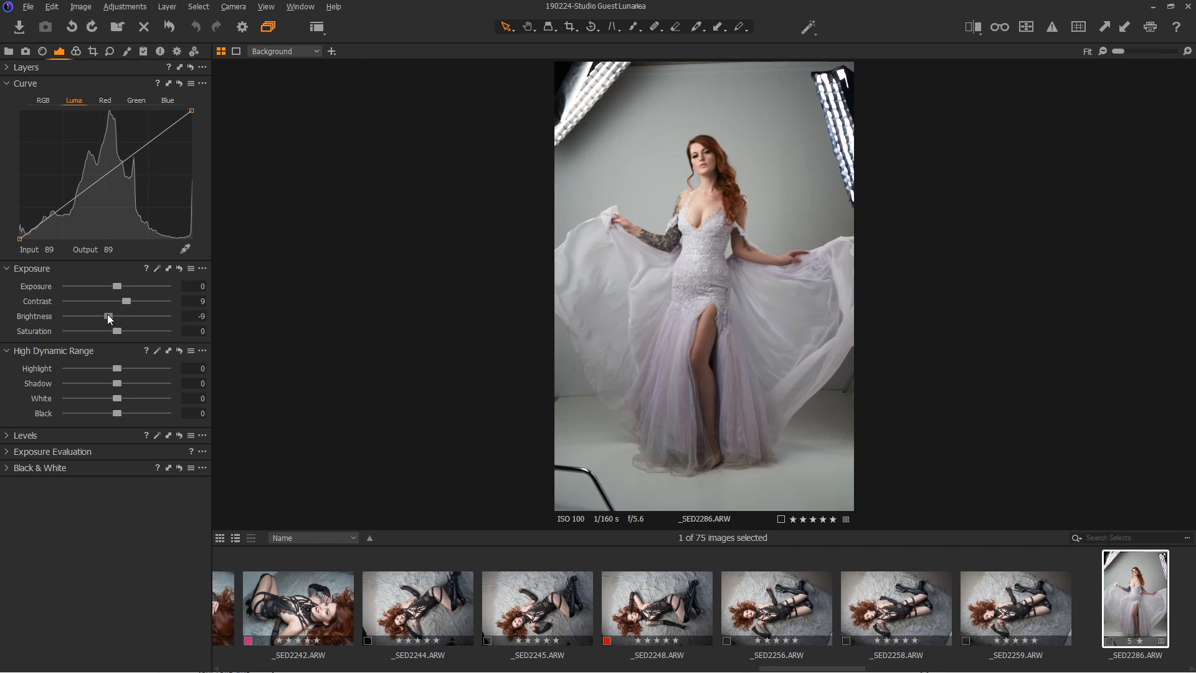
pyautogui.moveTo(115, 383); pyautogui.dragTo(132, 383)
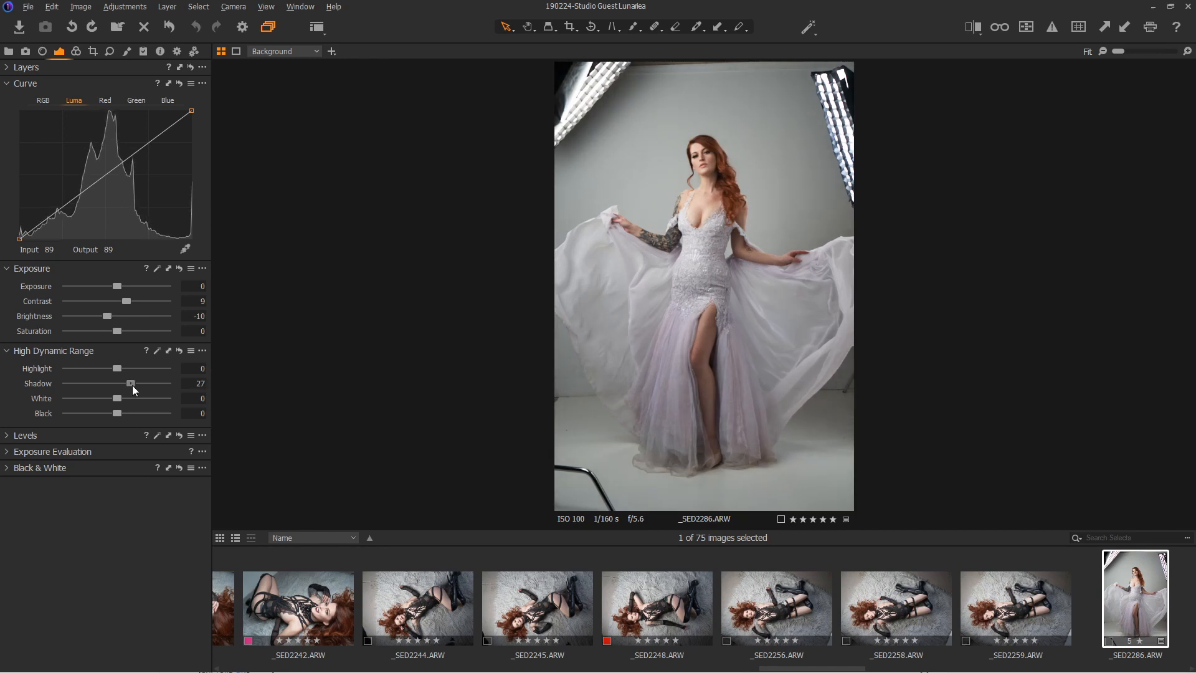
pyautogui.click(75, 51)
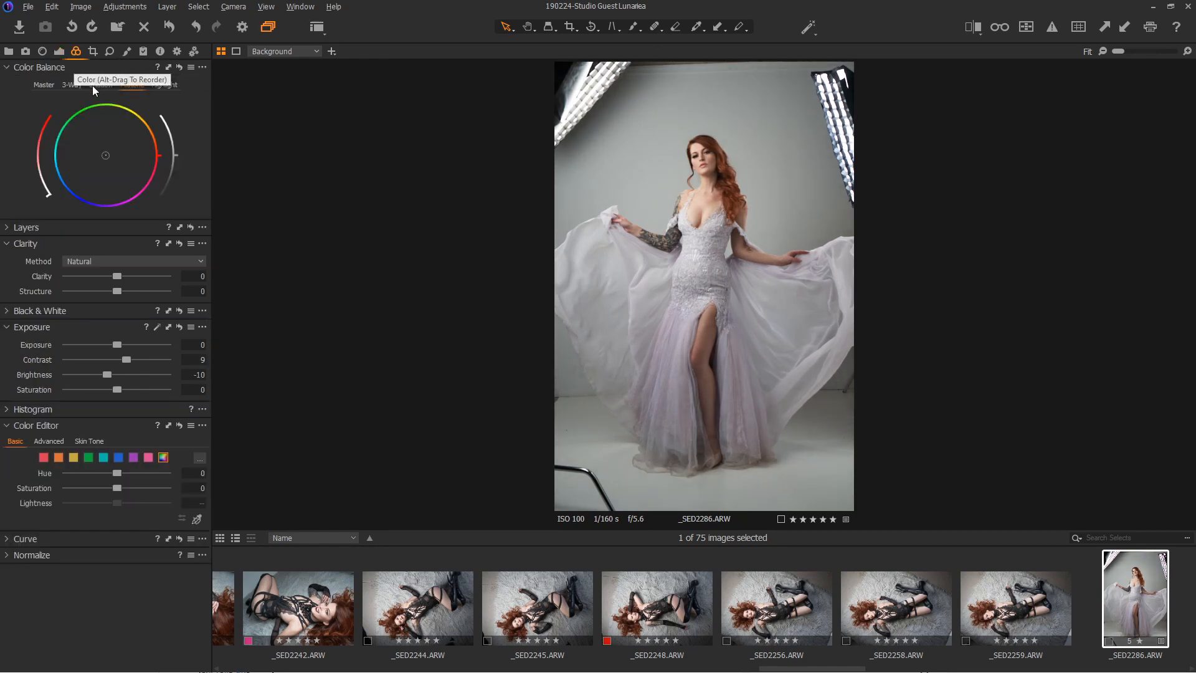
# Adjust midtone and shadow colour balance, raise saturation to 21.9, then show the grid
pyautogui.click(131, 85)
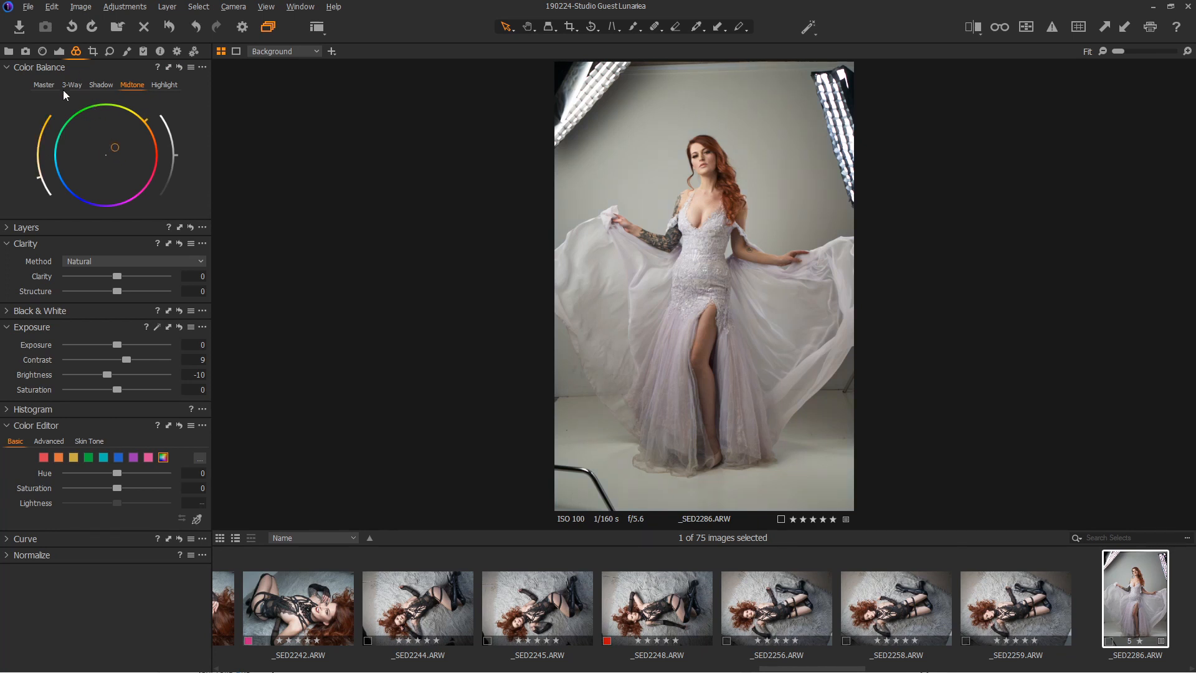
pyautogui.click(101, 85)
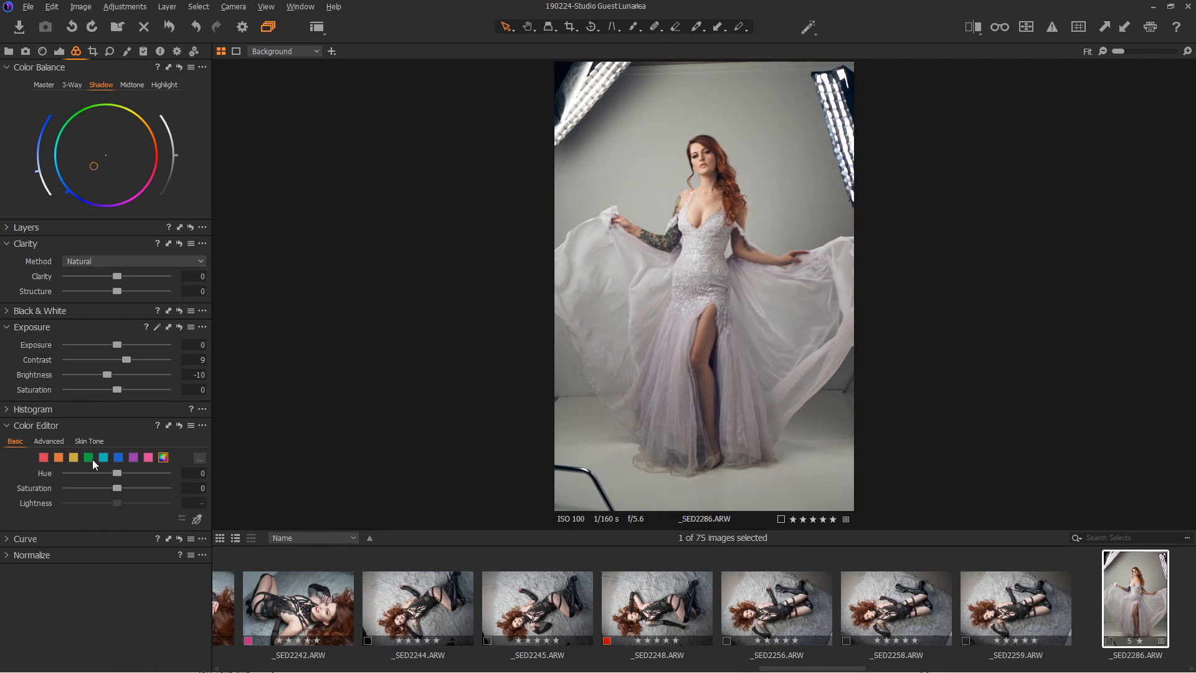
pyautogui.click(147, 457)
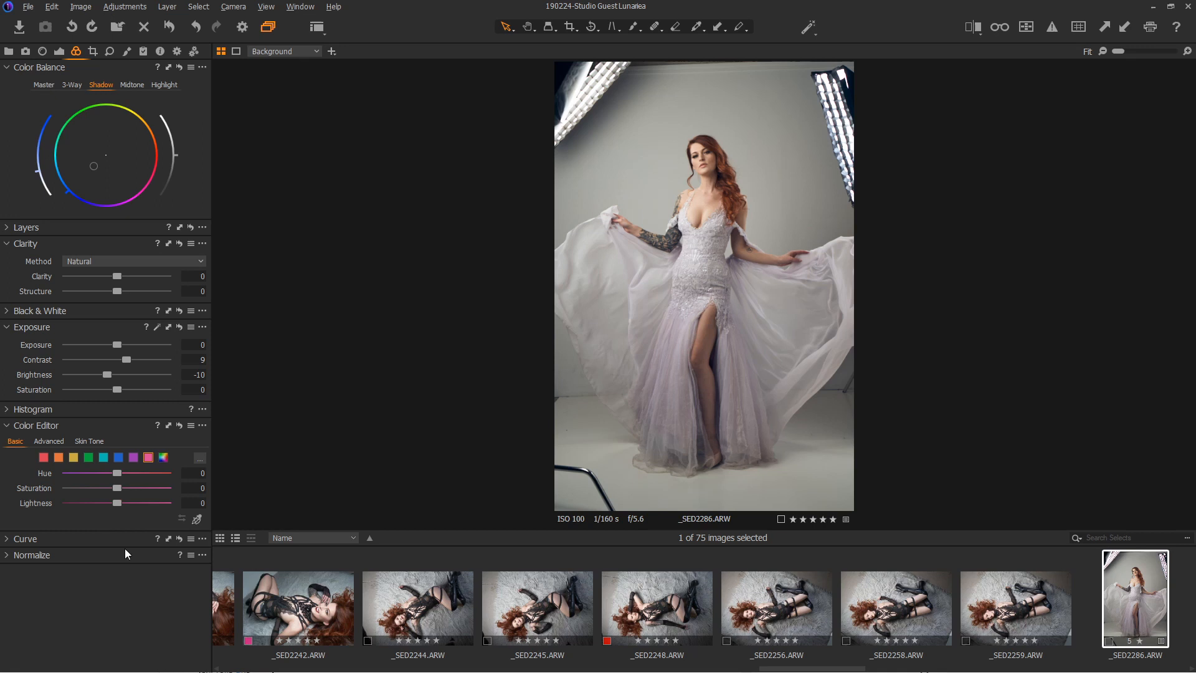
pyautogui.moveTo(116, 487); pyautogui.dragTo(126, 487)
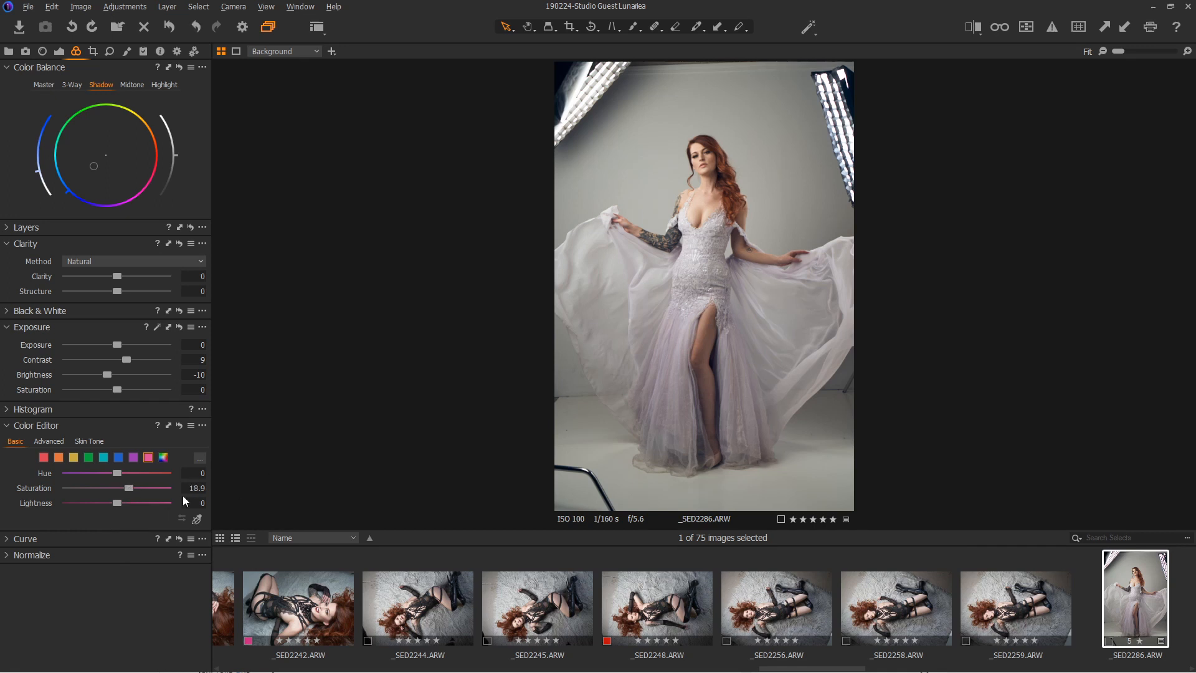
pyautogui.moveTo(118, 487); pyautogui.dragTo(129, 487)
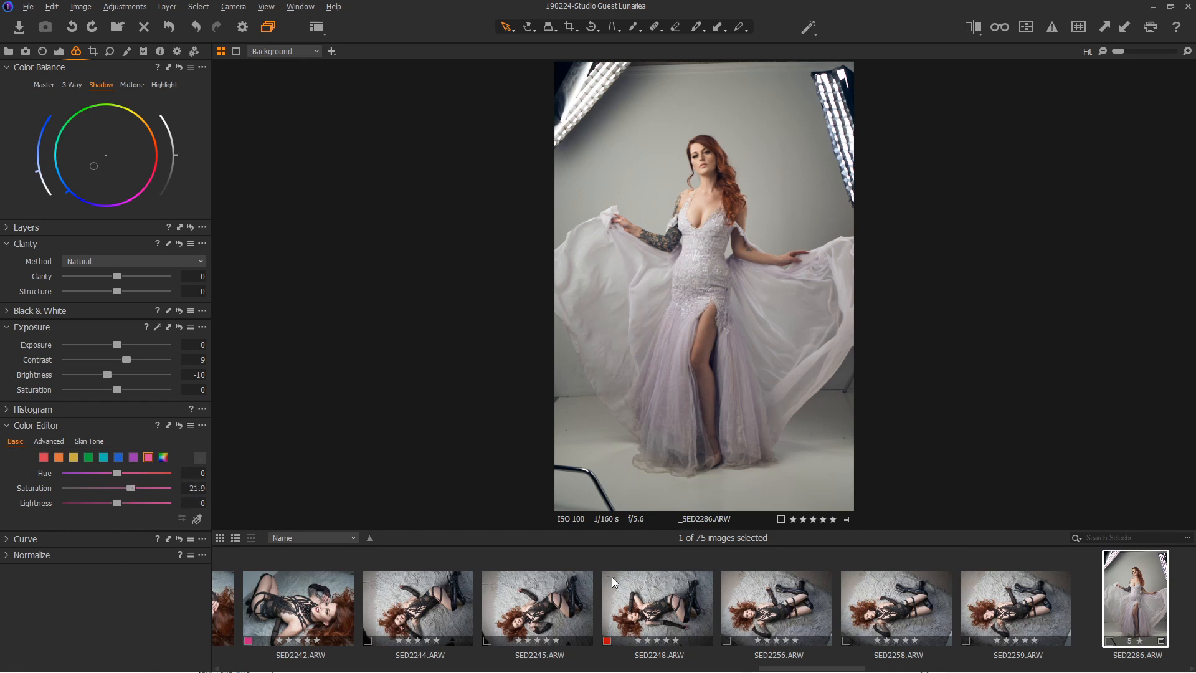
pyautogui.moveTo(235, 371)
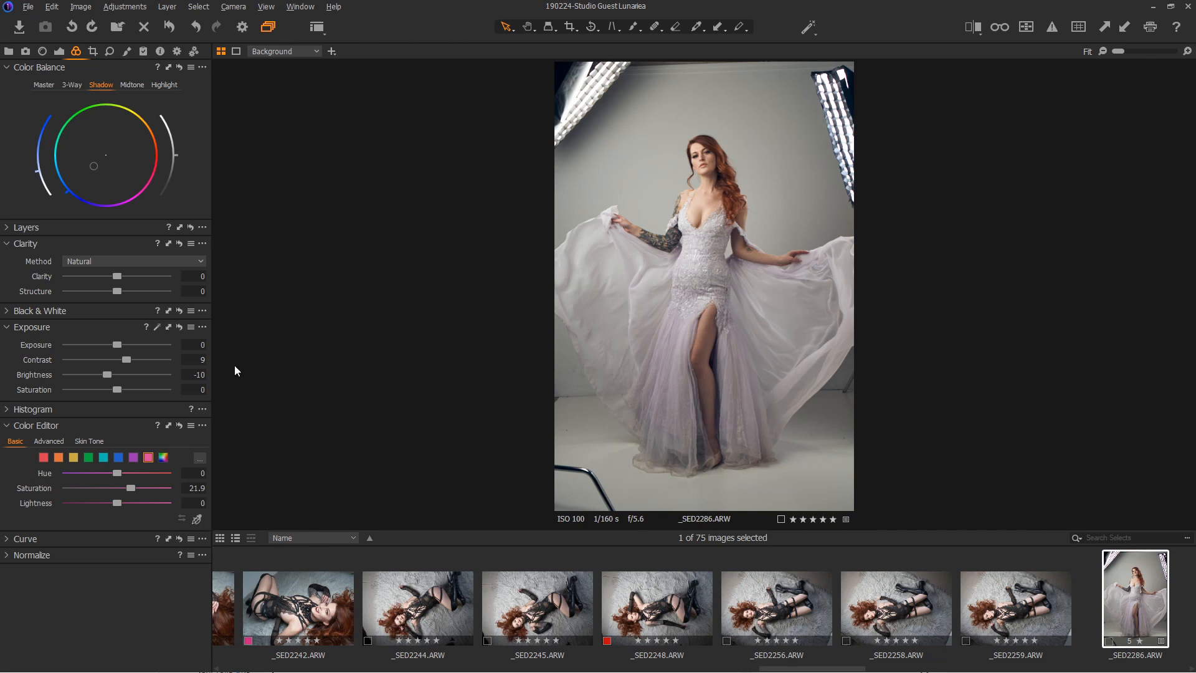
pyautogui.moveTo(907, 585)
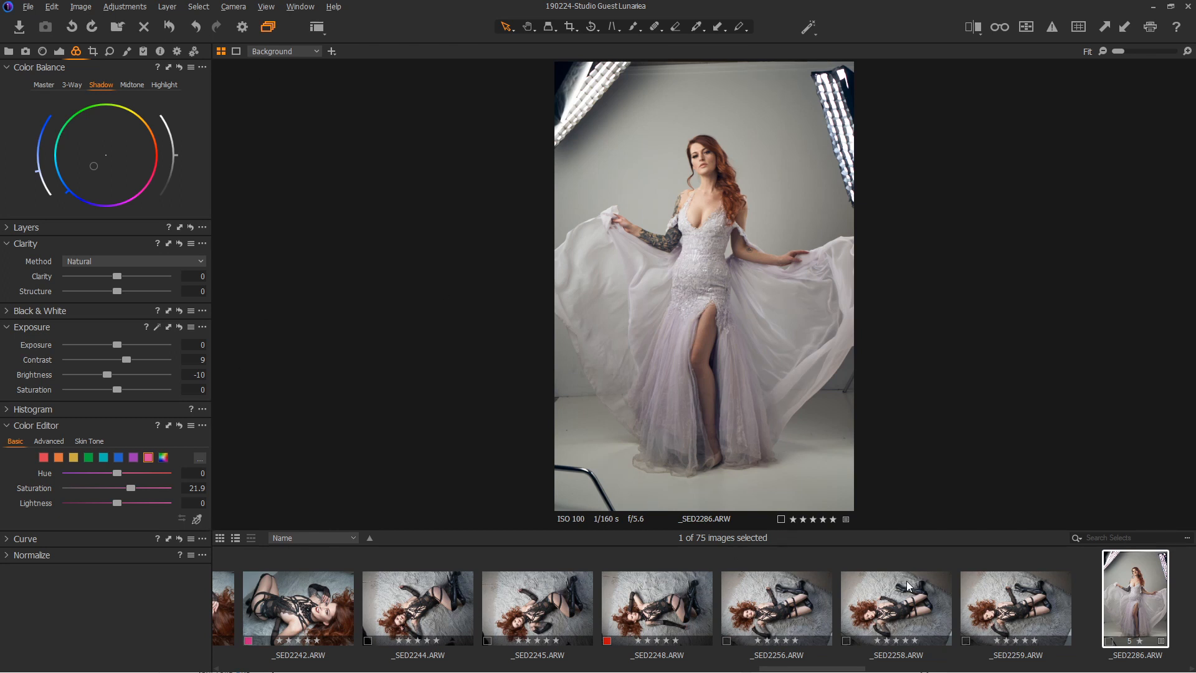
pyautogui.click(219, 51)
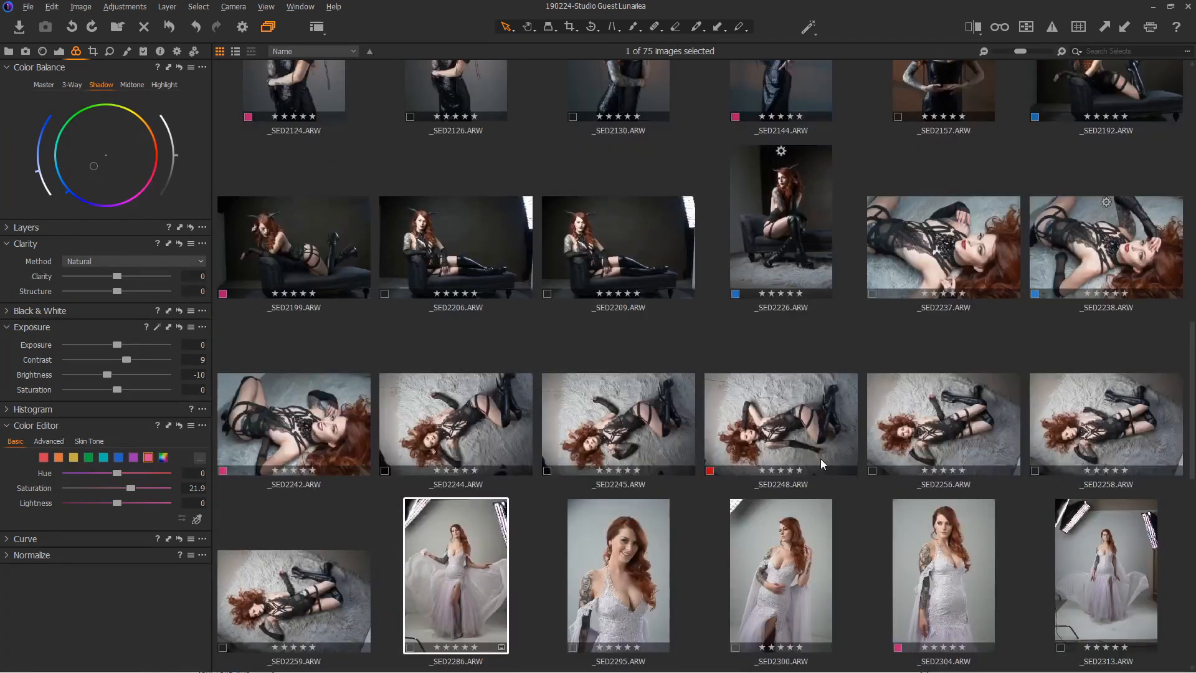
# Scroll down the thumbnail grid toward the gown images to be selected
pyautogui.scroll(-3)
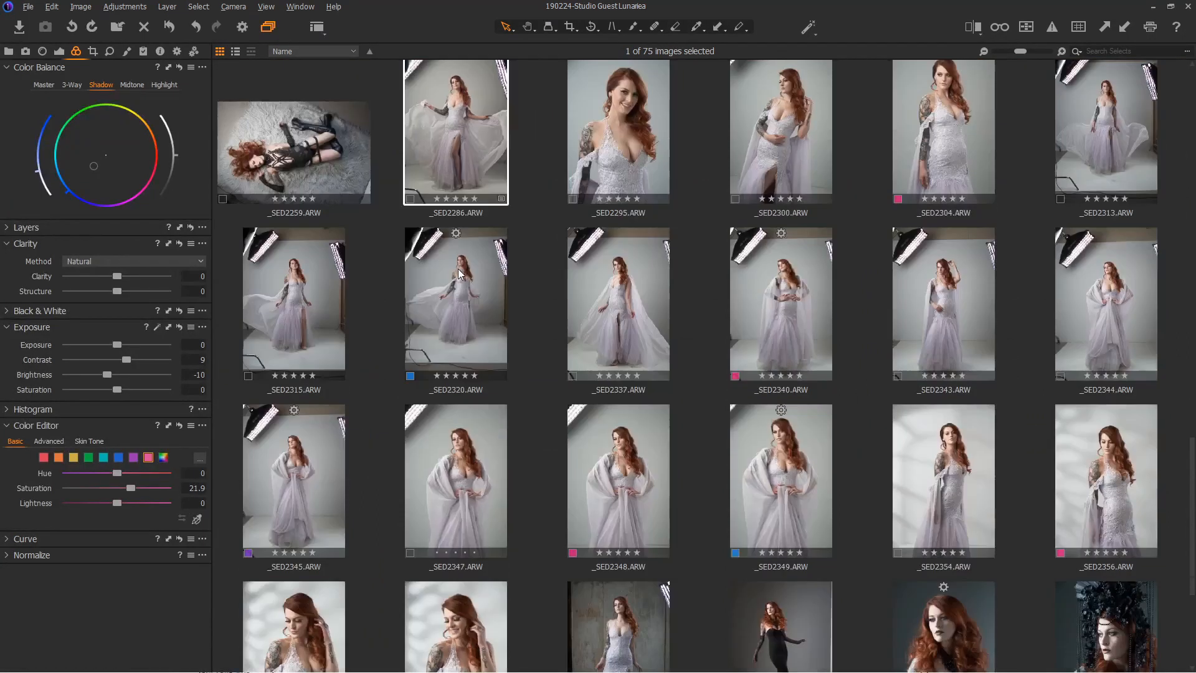
pyautogui.scroll(-3)
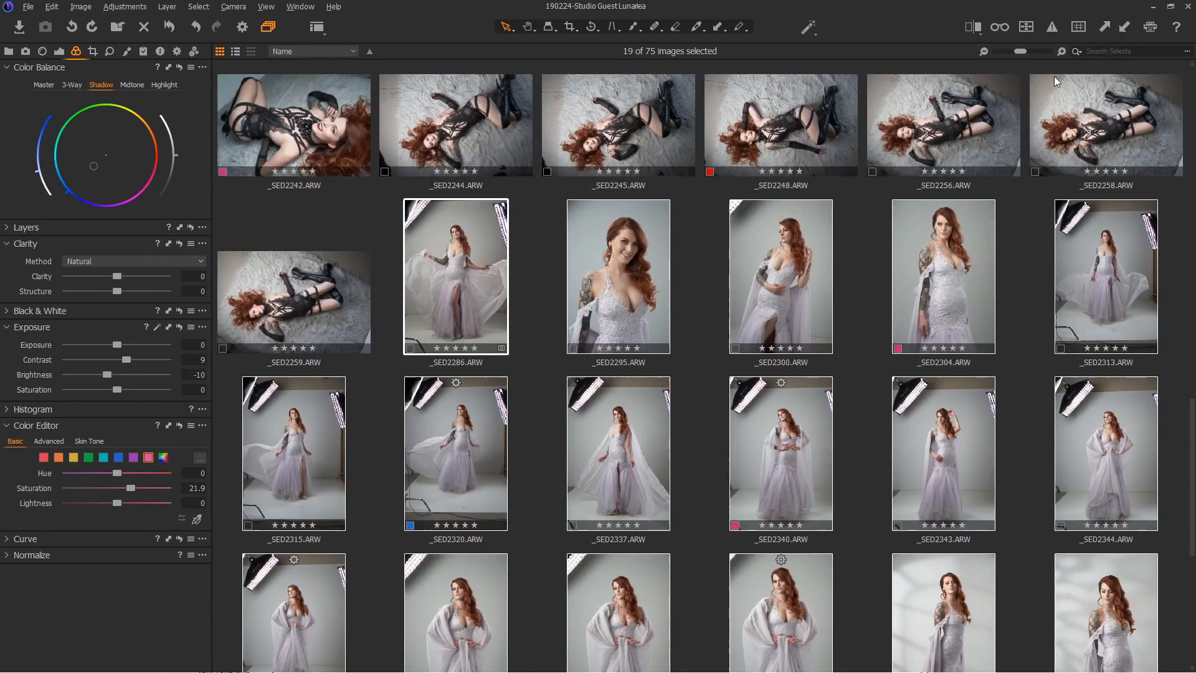
pyautogui.scroll(-3)
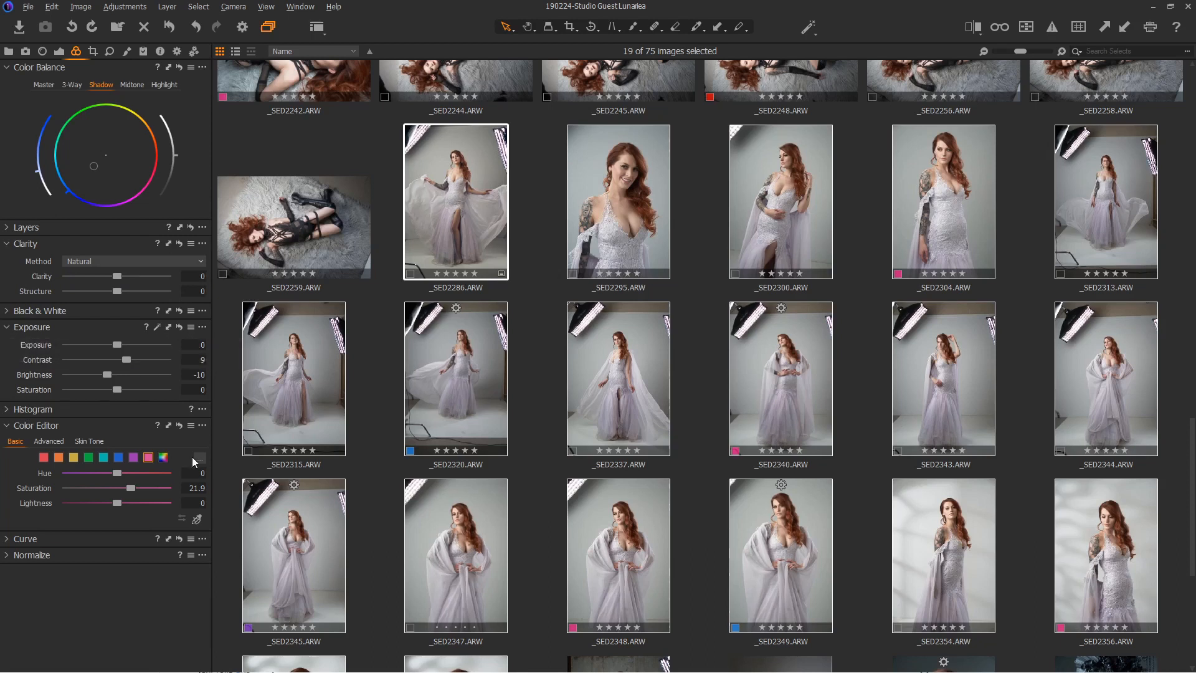
pyautogui.moveTo(149, 51)
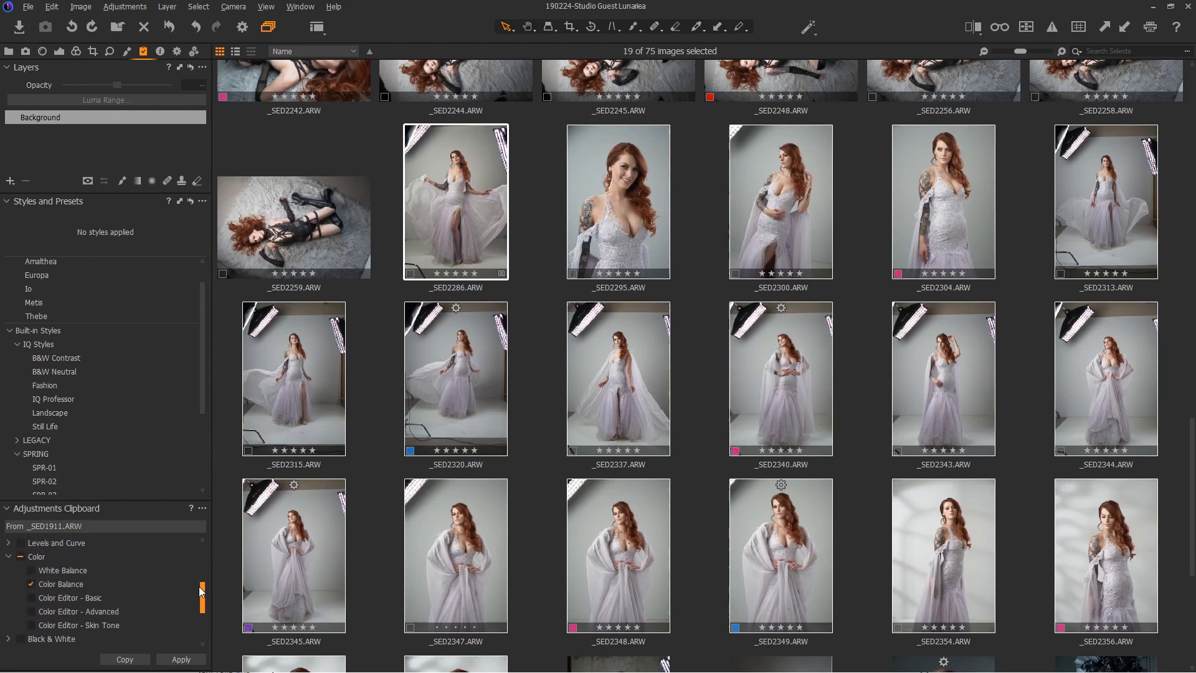
# Scroll the Adjustments Clipboard and open the options for choosing which adjustments to copy
pyautogui.scroll(-3)
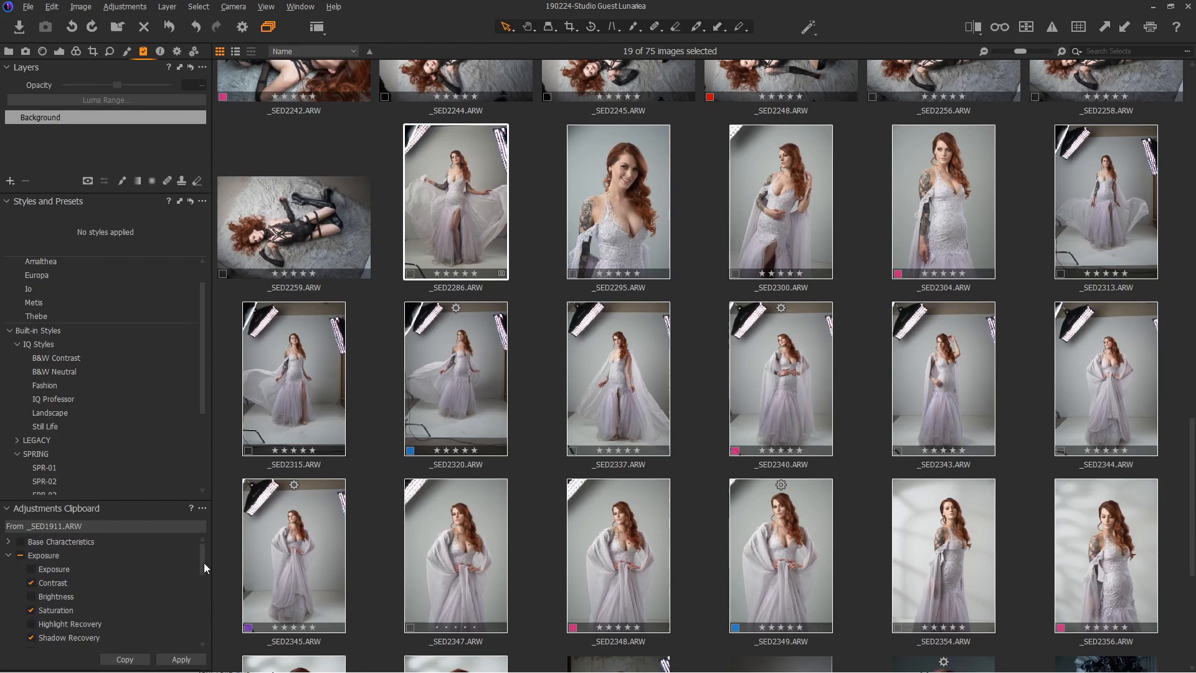
pyautogui.click(201, 508)
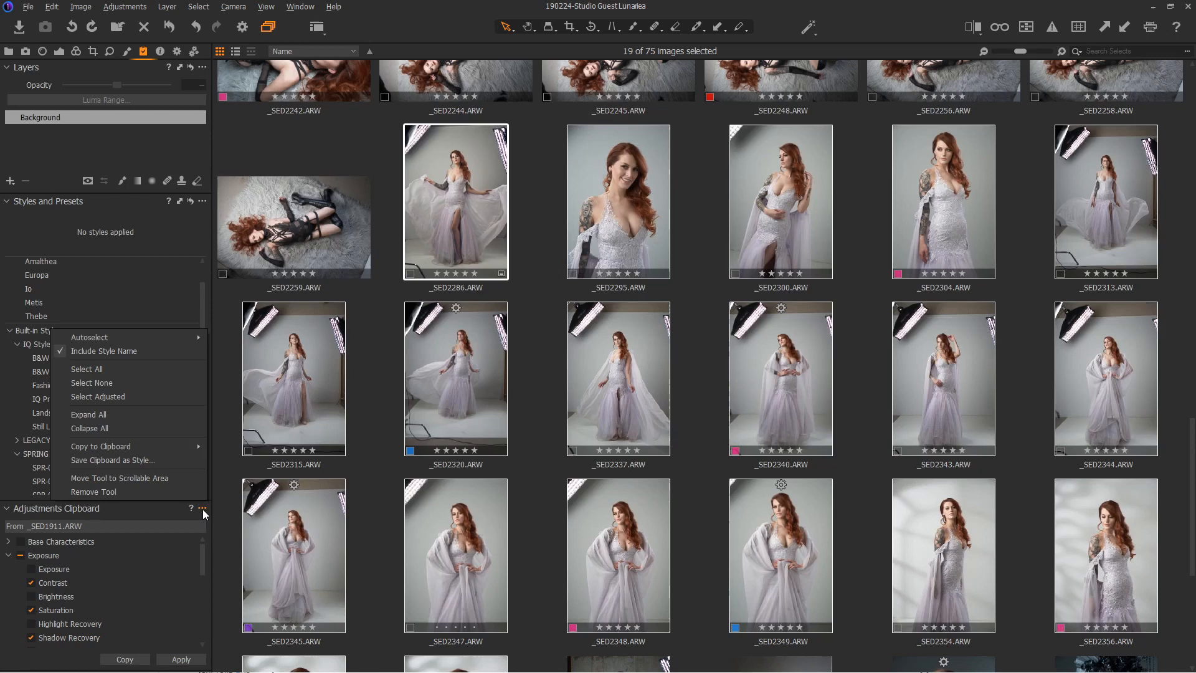
pyautogui.moveTo(294, 359)
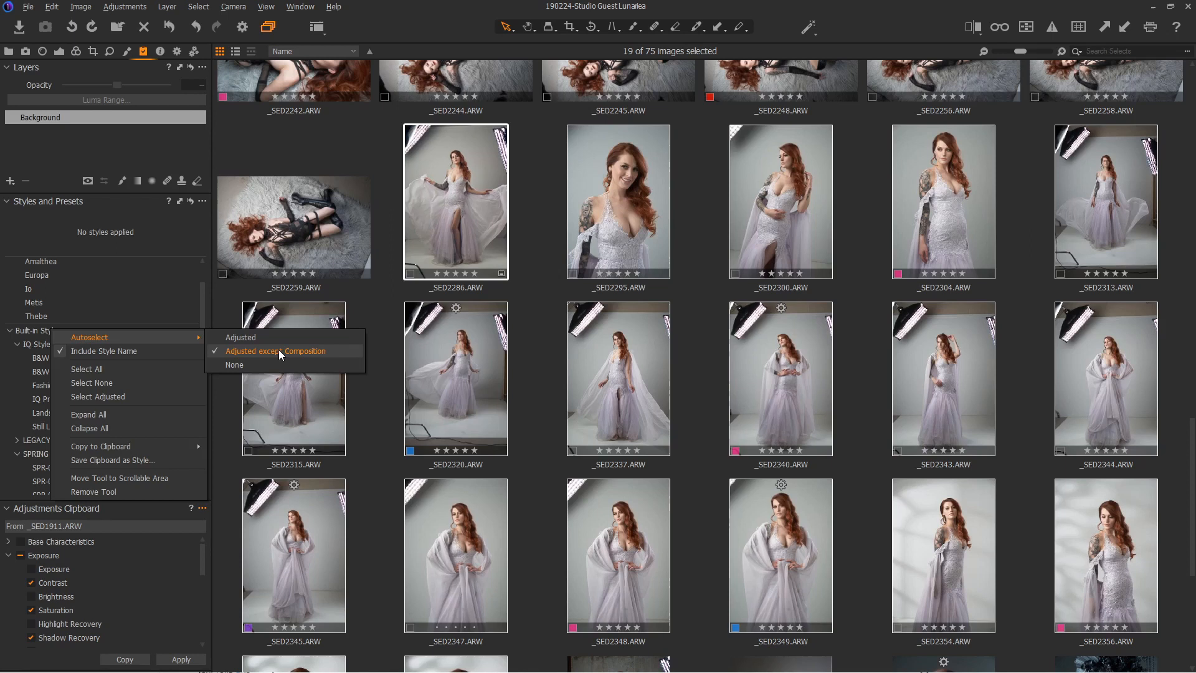
pyautogui.moveTo(407, 351)
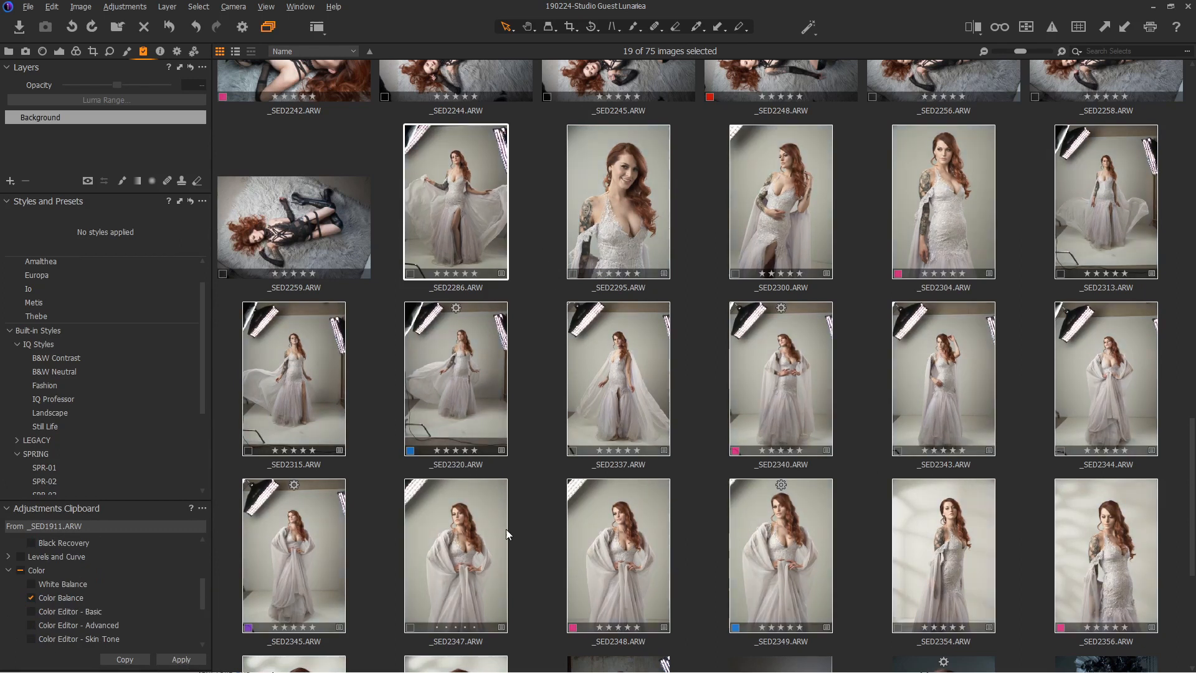
pyautogui.moveTo(959, 581)
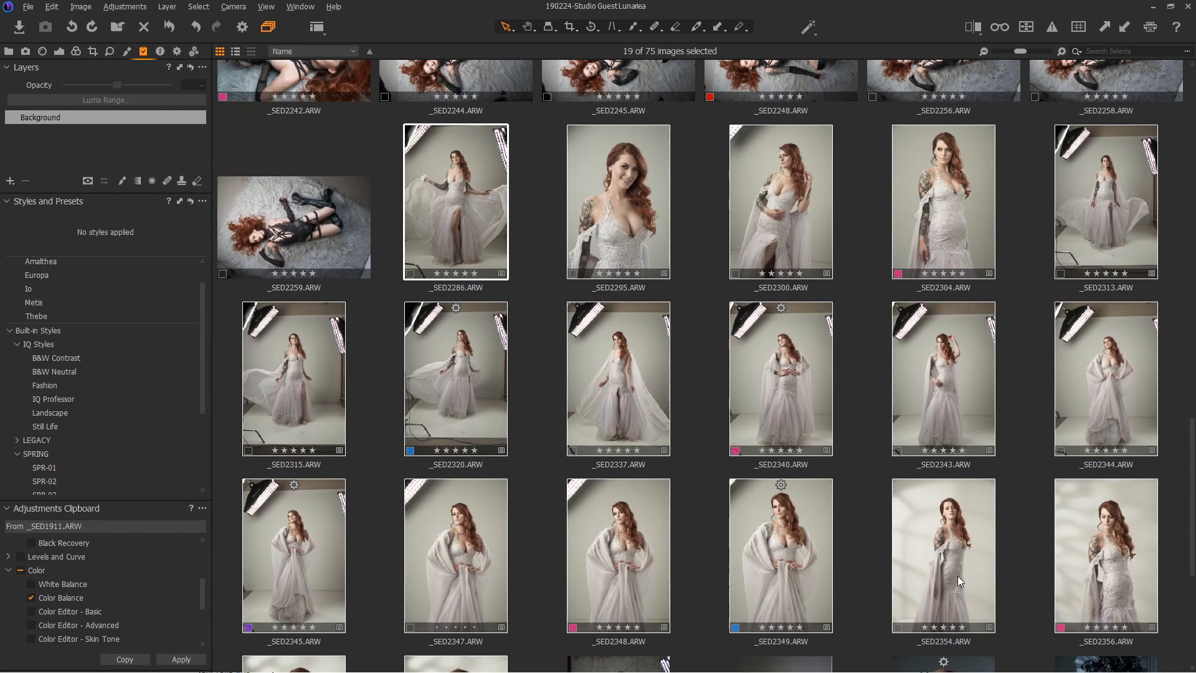
pyautogui.moveTo(415, 380)
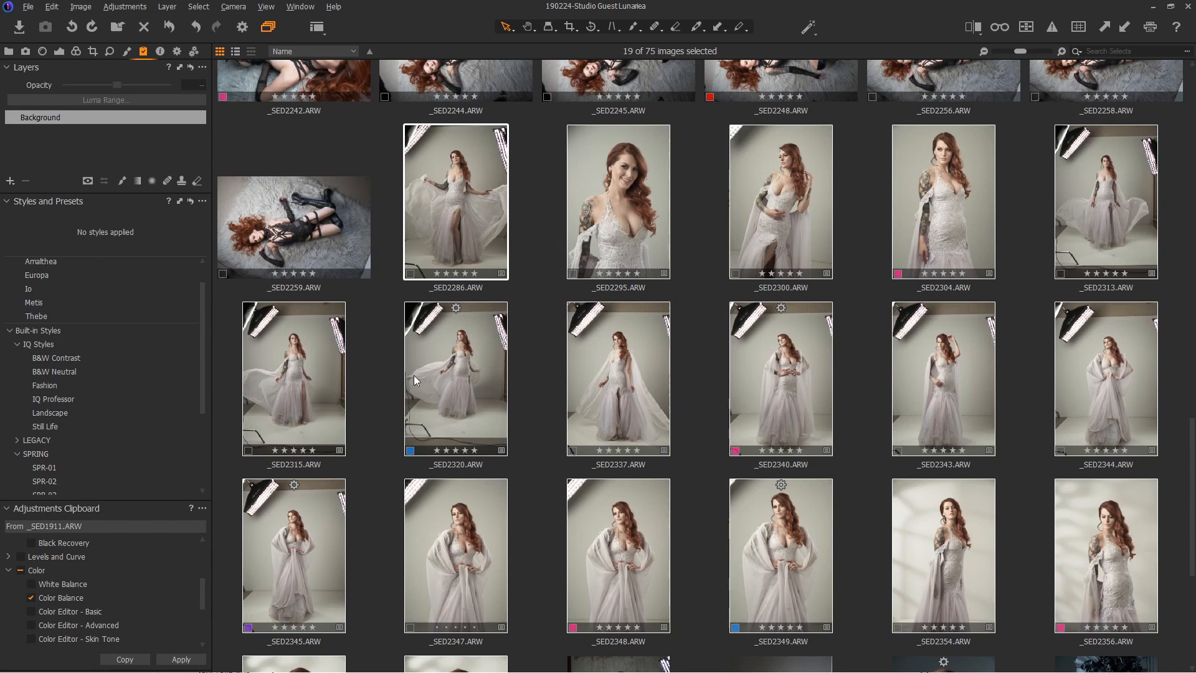
pyautogui.moveTo(179, 252)
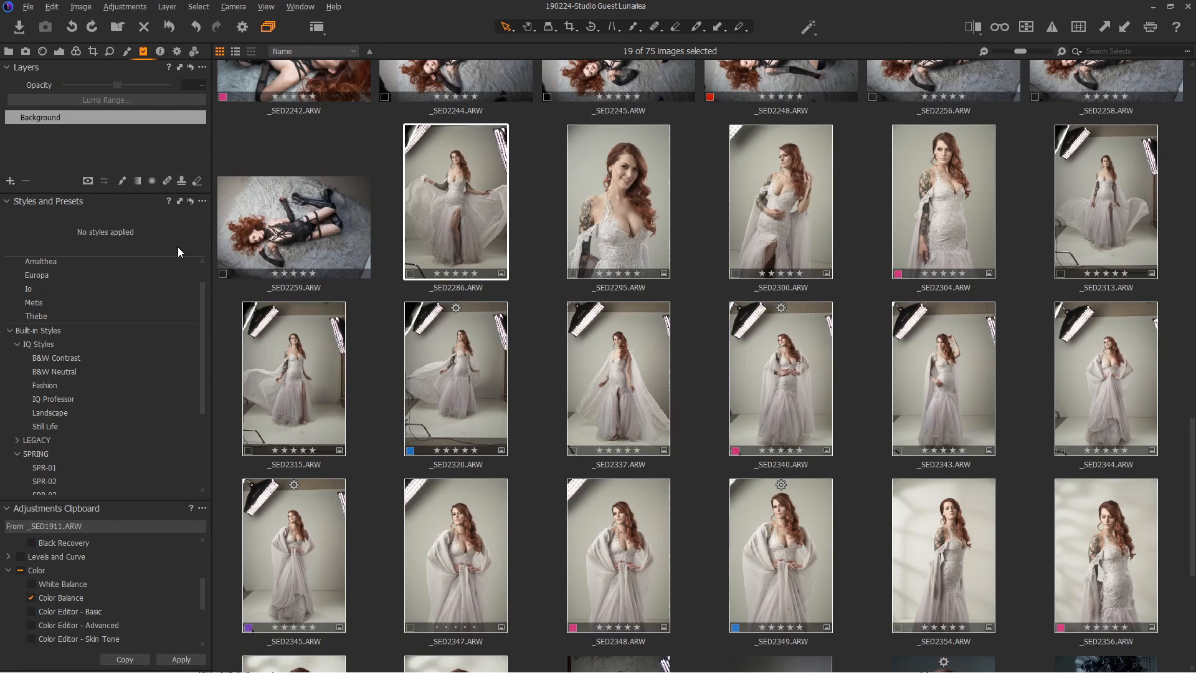
pyautogui.moveTo(546, 384)
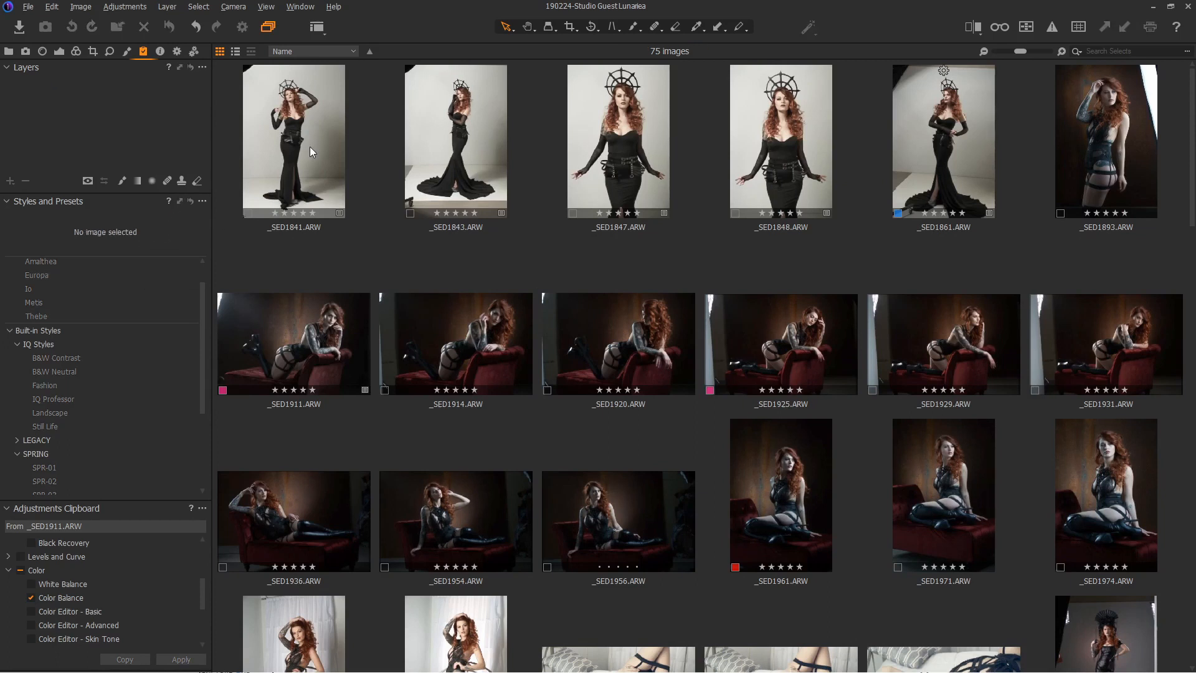
# Select the _SED1841.ARW black-dress thumbnail on its own in the browser grid
pyautogui.click(294, 140)
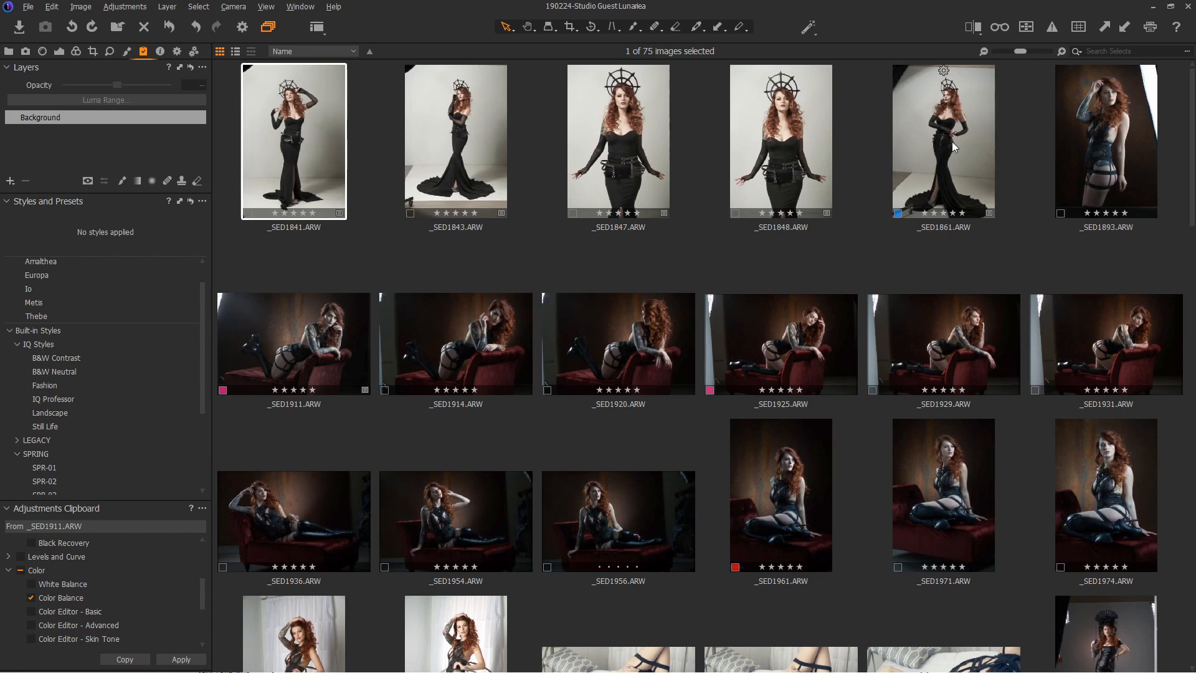
pyautogui.moveTo(652, 273)
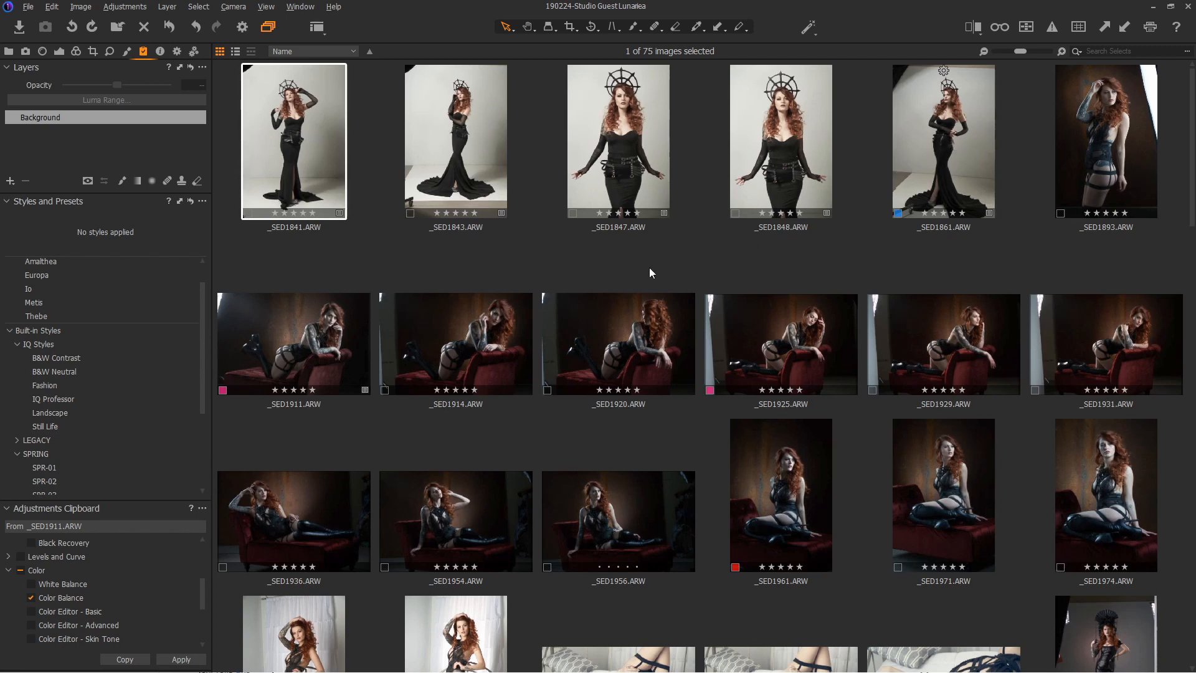